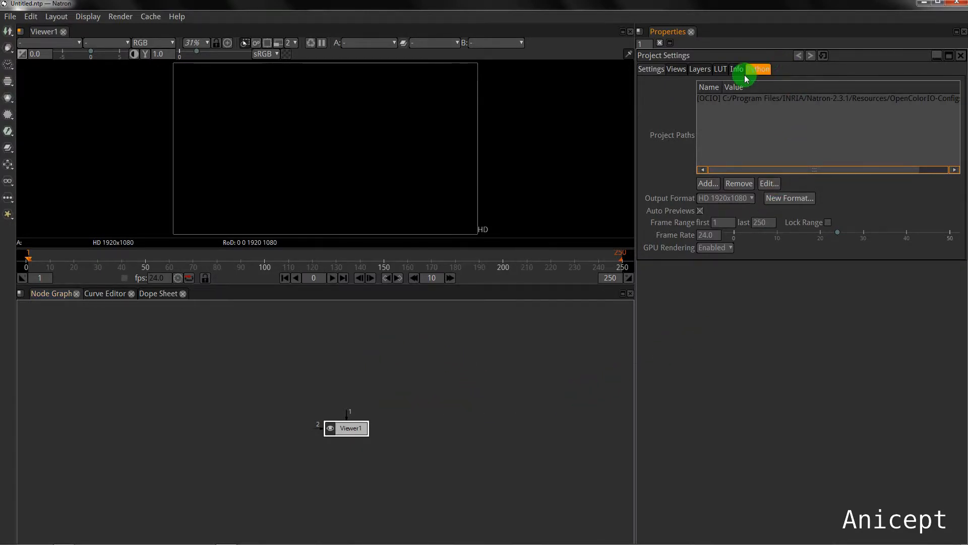
- Keep HD 1920x1080 as the output format and check the BG image's details
left_click(725, 198)
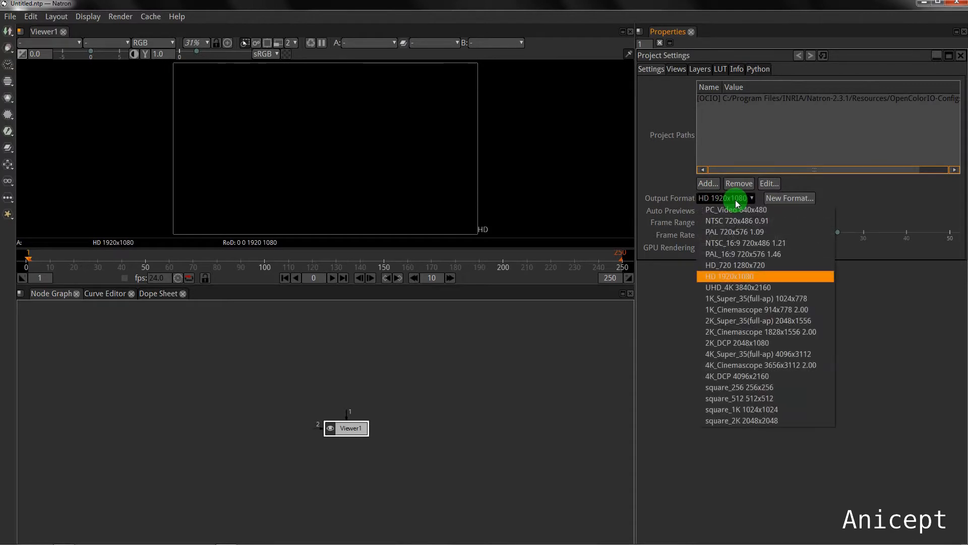
left_click(729, 276)
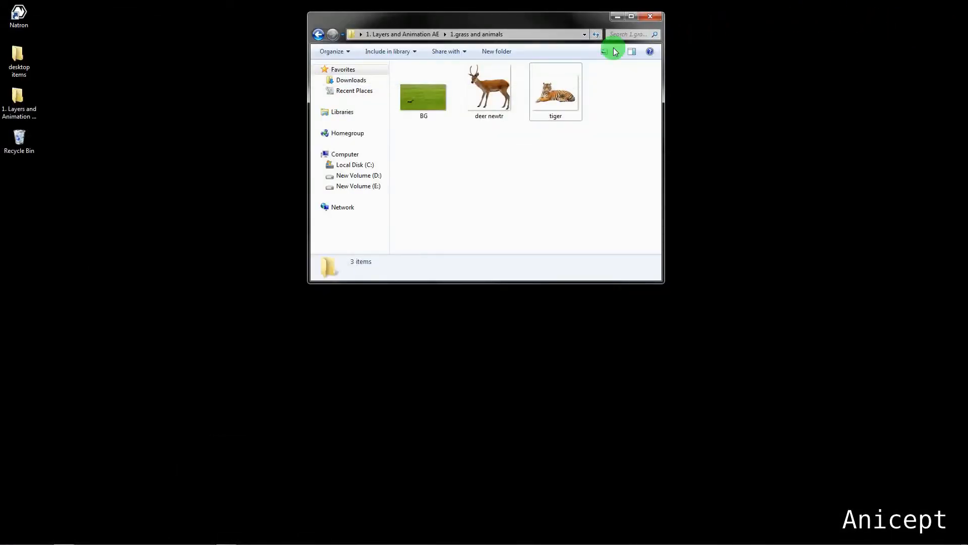
mouse_move(556, 94)
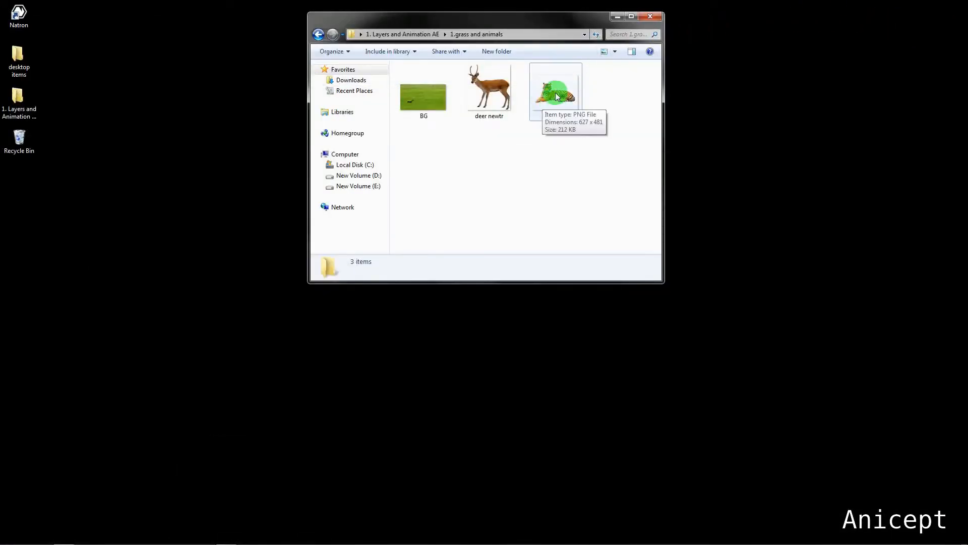
left_click(423, 92)
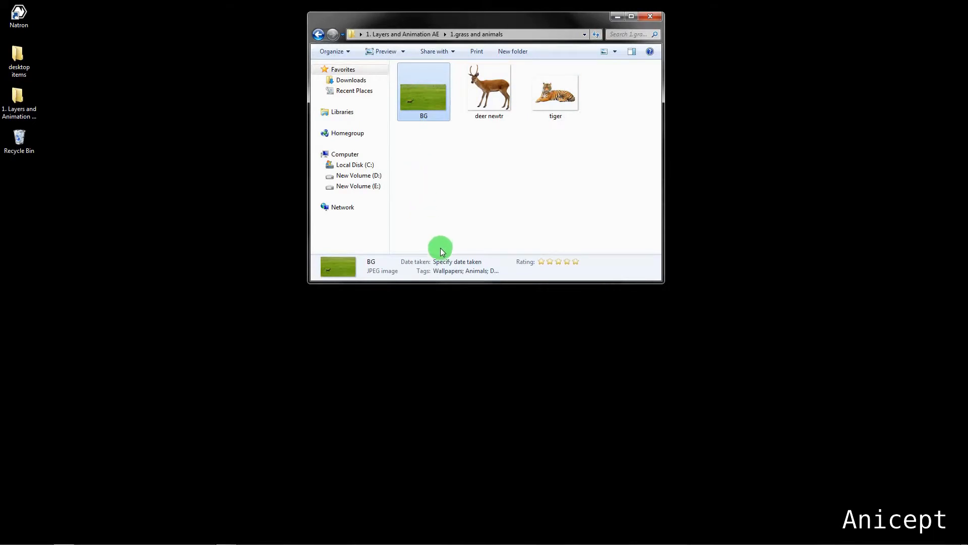
mouse_move(631, 17)
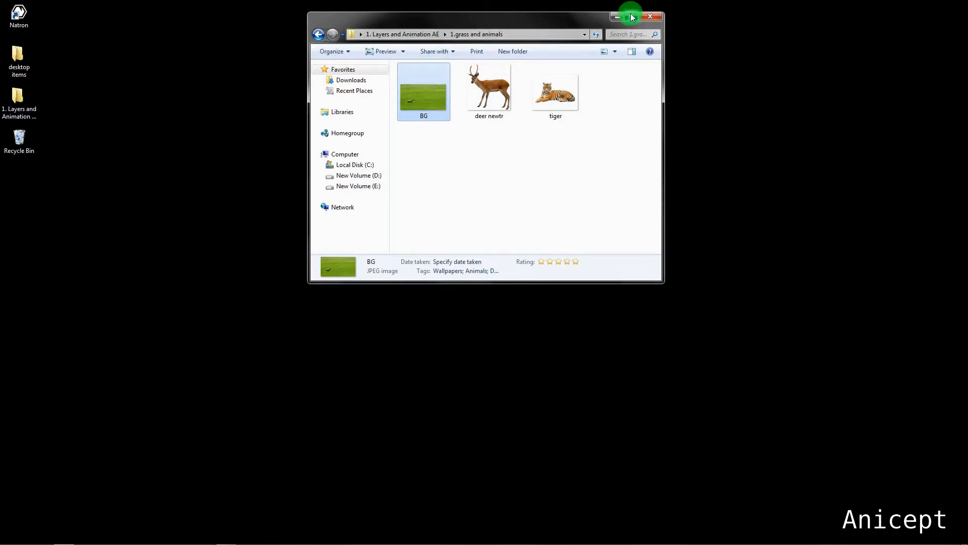
left_click(627, 17)
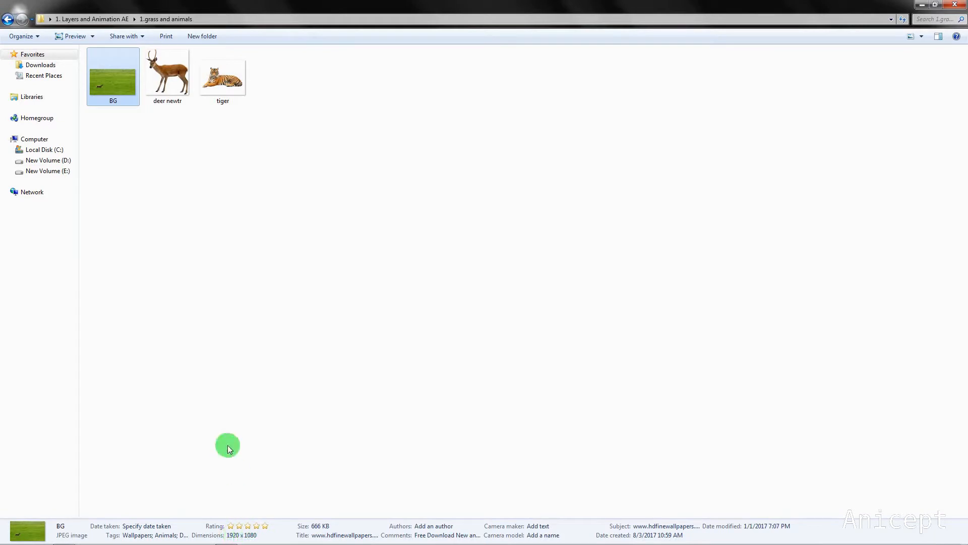
- Check the deer newtr and tiger image details, then bring up the Image node menu
left_click(167, 76)
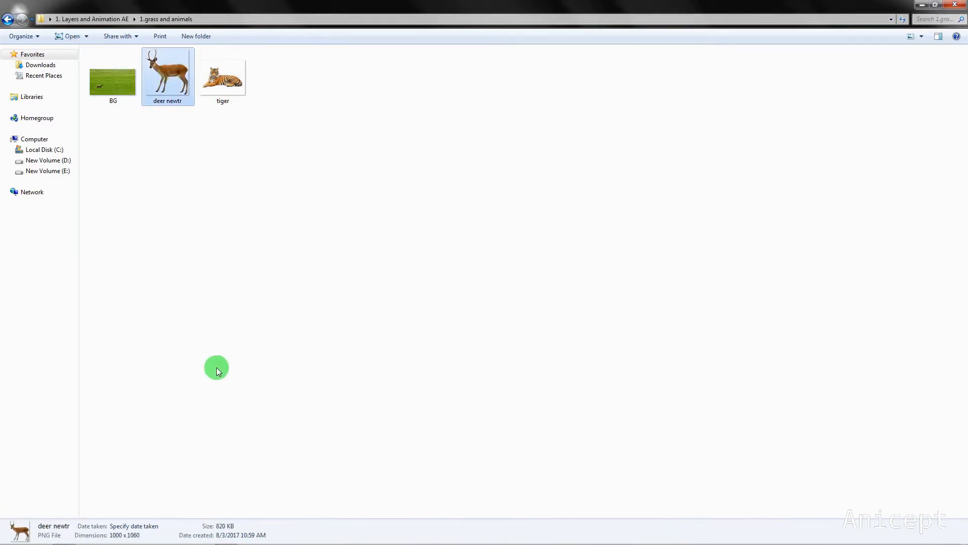
left_click(136, 526)
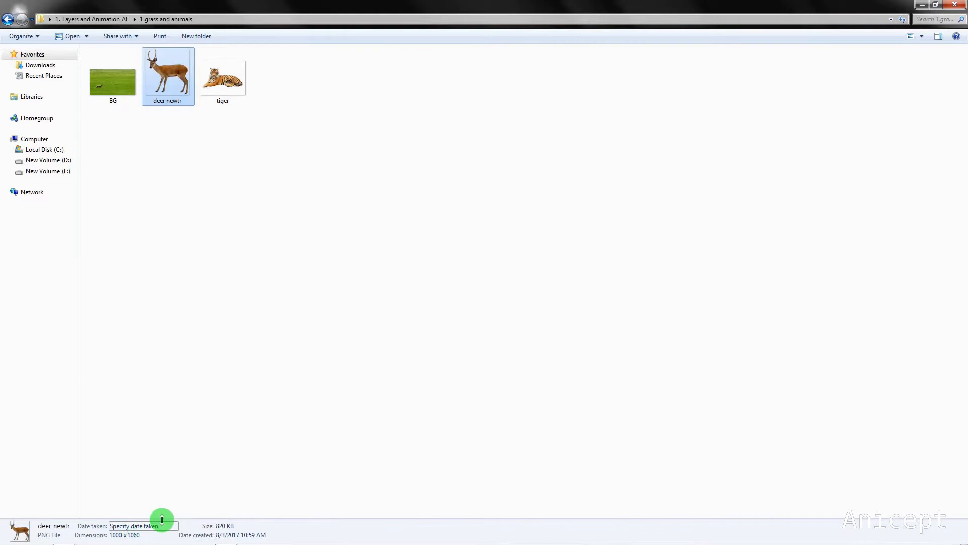
left_click(223, 76)
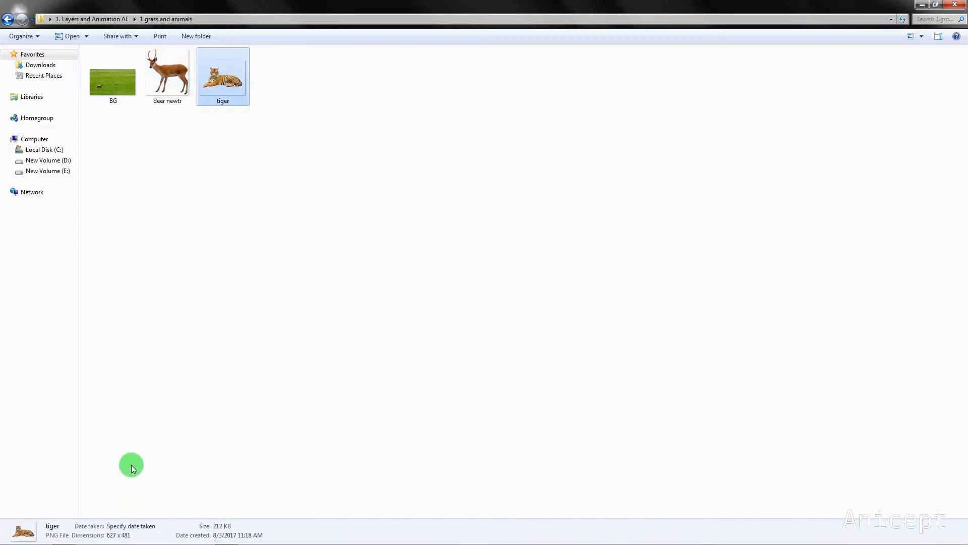
mouse_move(141, 175)
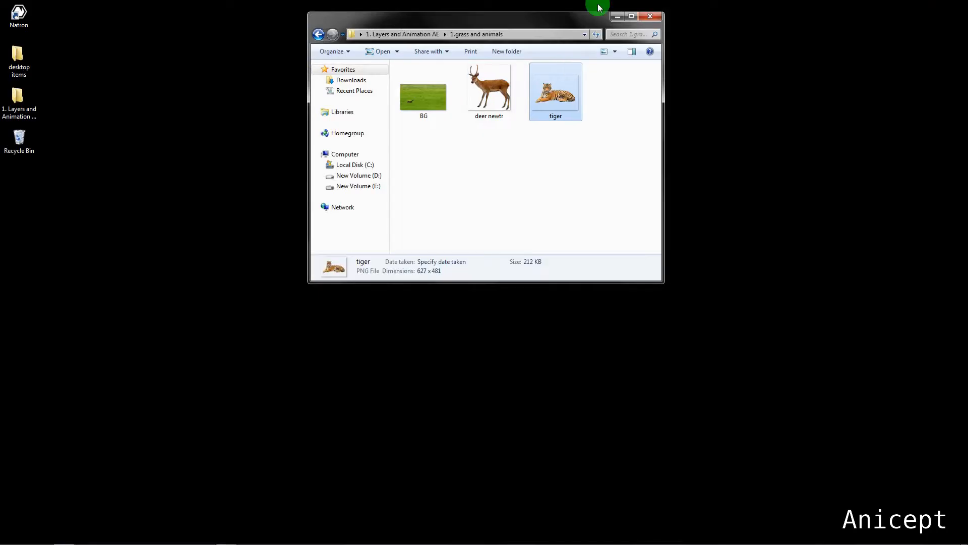
mouse_move(31, 149)
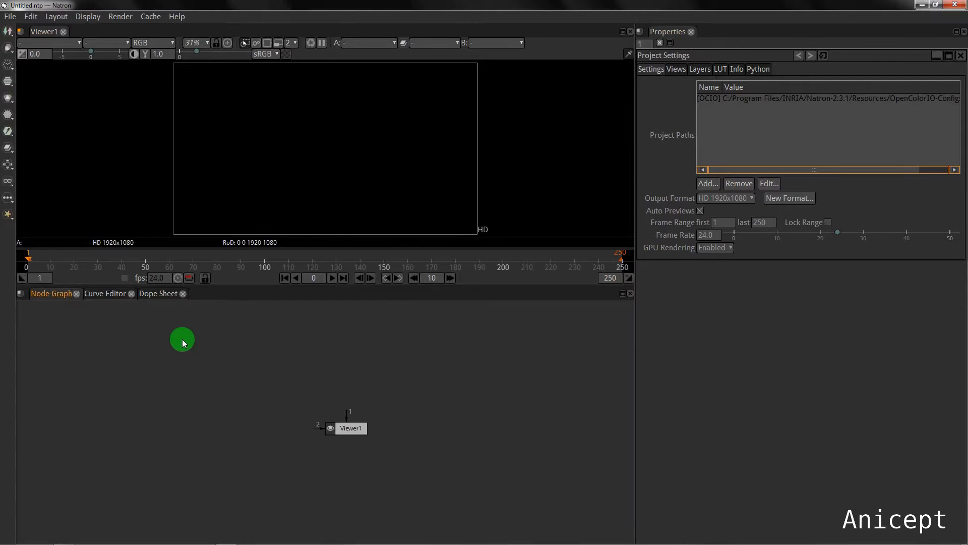
left_click(6, 32)
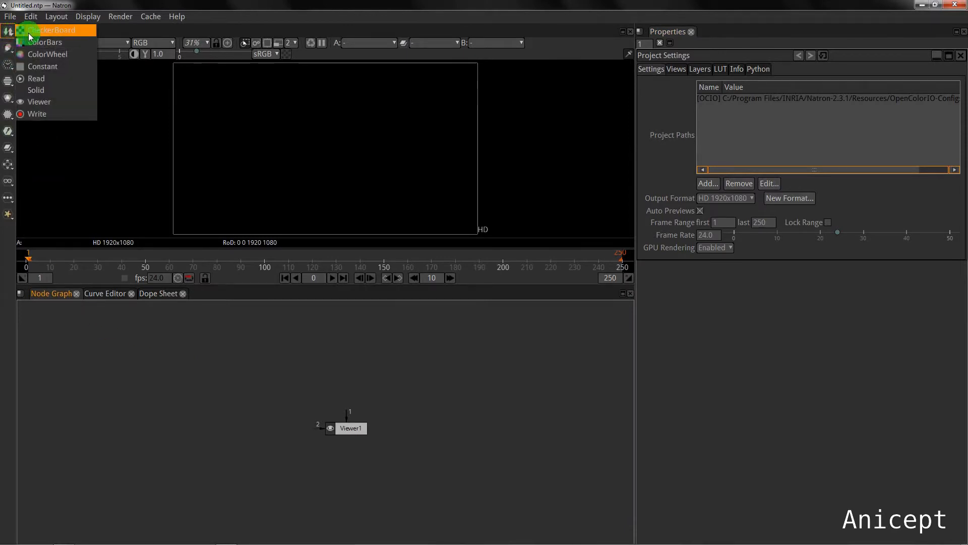
mouse_move(53, 80)
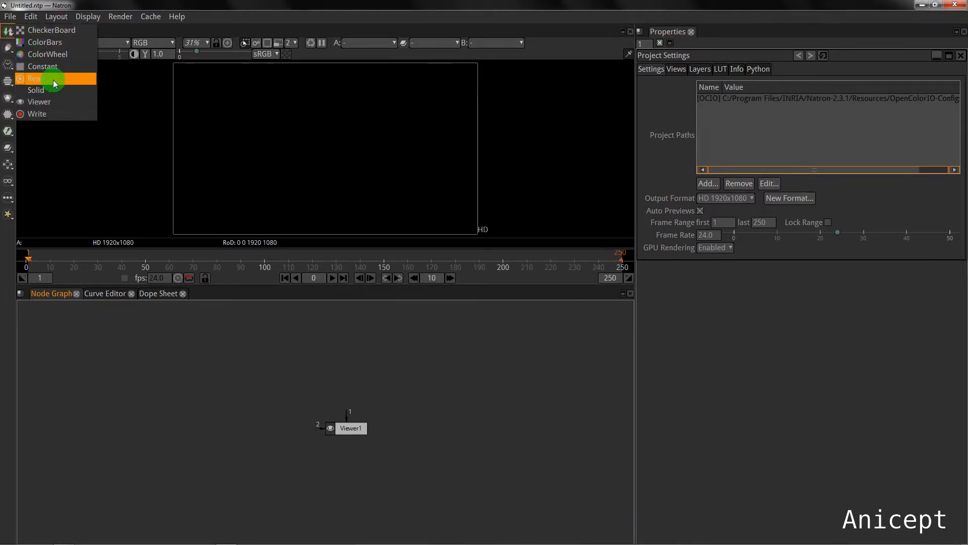
mouse_move(65, 82)
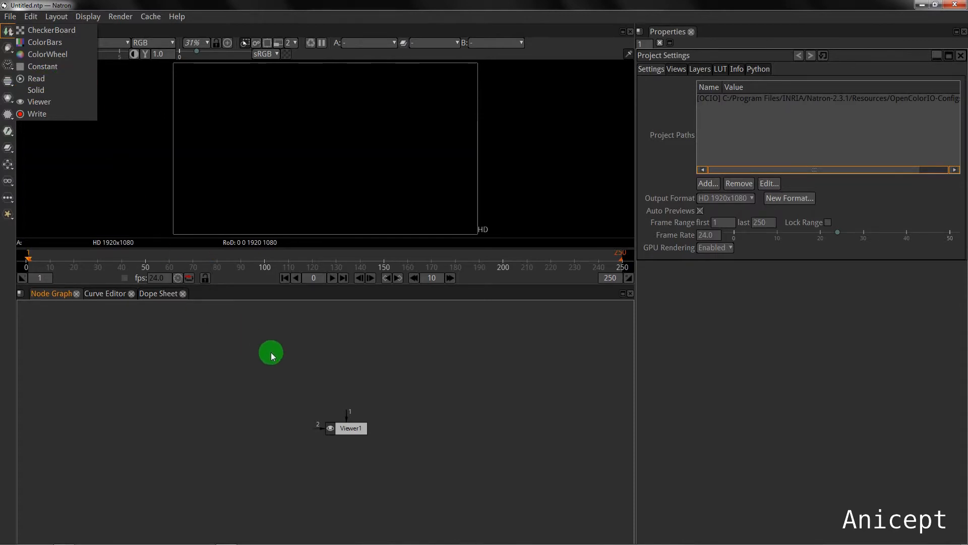
- Add a Read node loading BG.jpg from Desktop/1. Layers and Animation AE/1.grass and animals
left_click(36, 78)
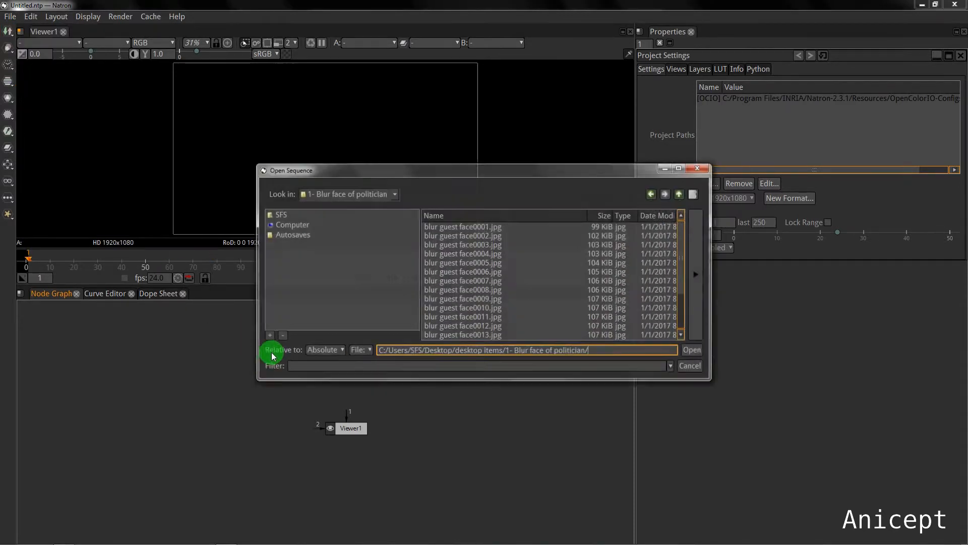
left_click(281, 214)
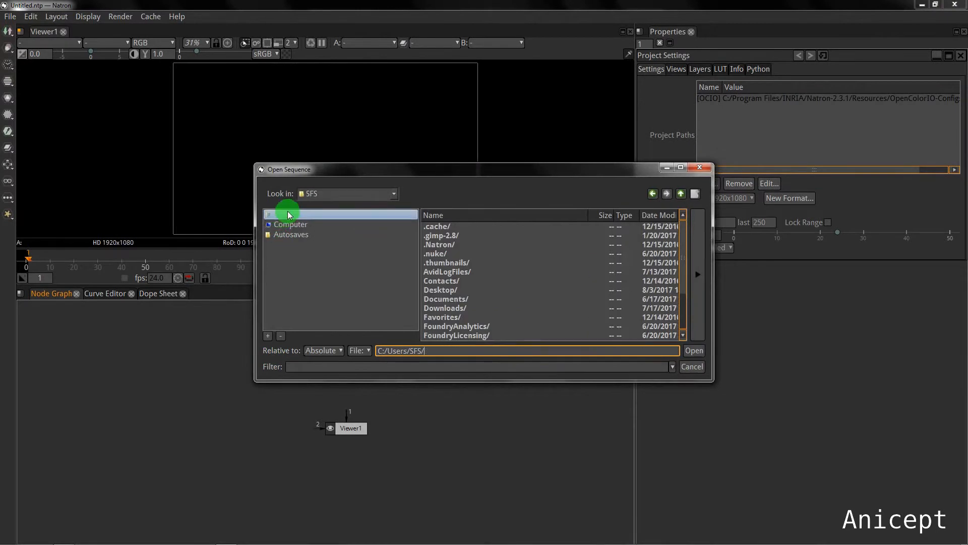
double_click(440, 289)
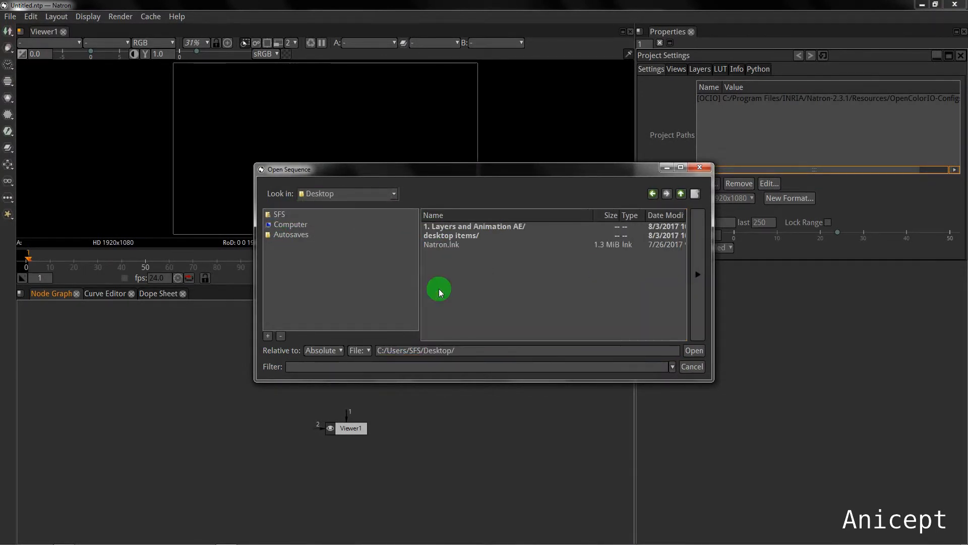
left_click(489, 226)
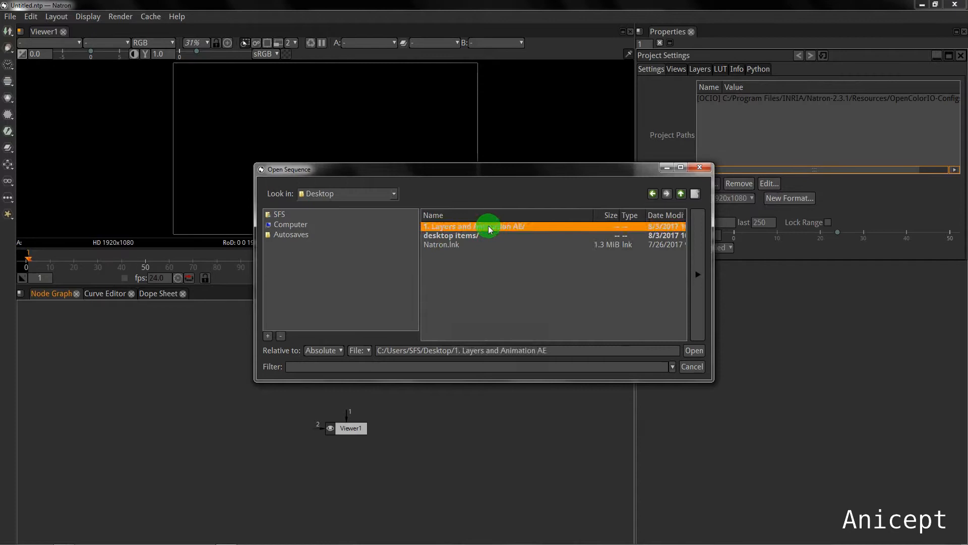
double_click(488, 226)
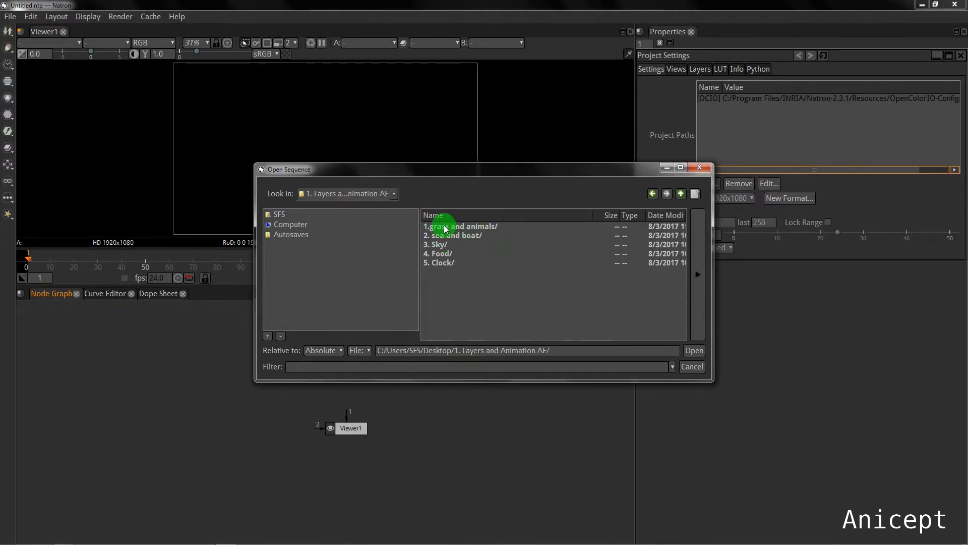
double_click(458, 226)
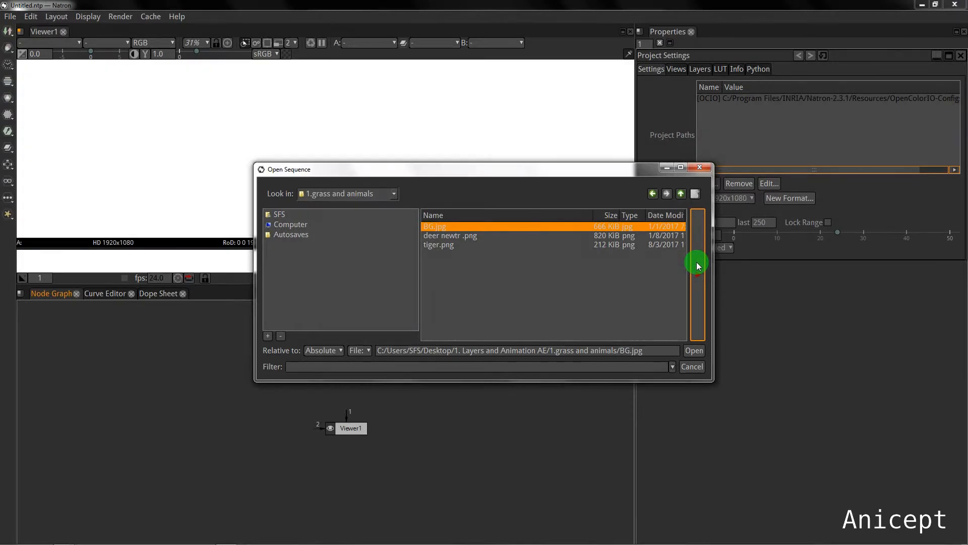
mouse_move(707, 289)
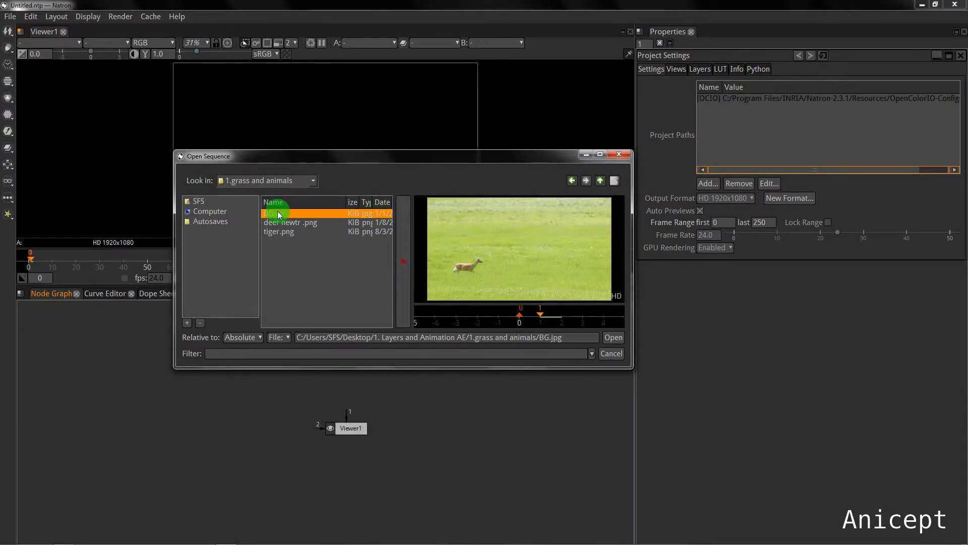
left_click(613, 337)
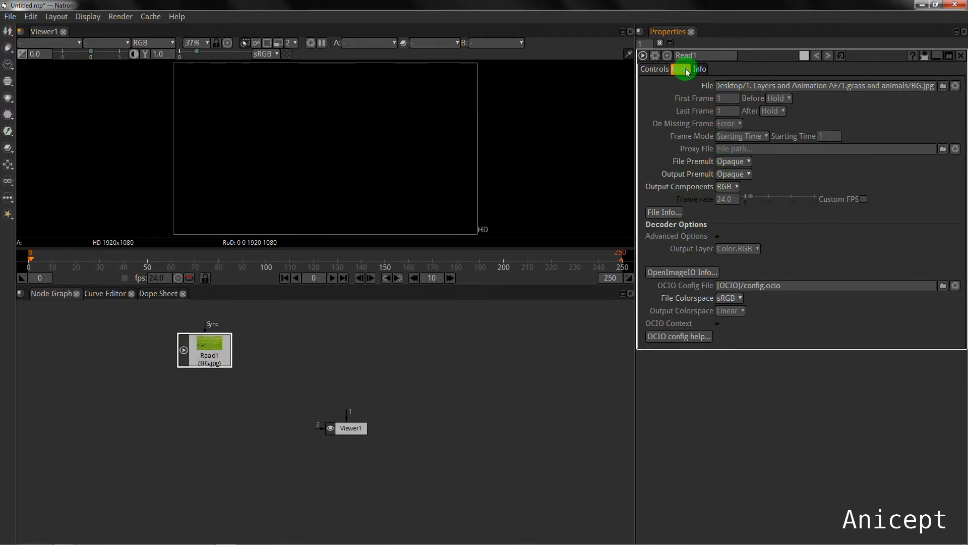
- Confirm in Read1's info that BG.jpg is 1920x1080, then return to its file settings
left_click(681, 69)
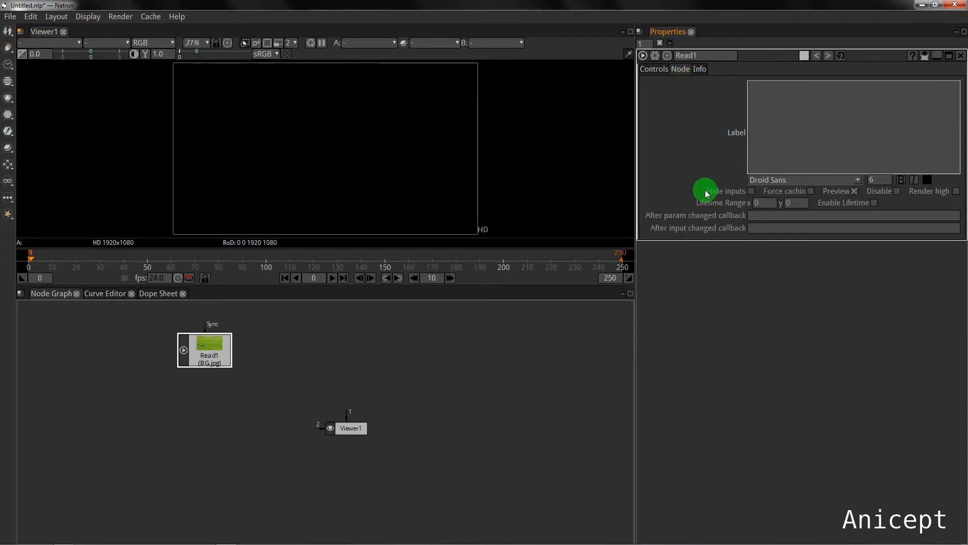
left_click(700, 68)
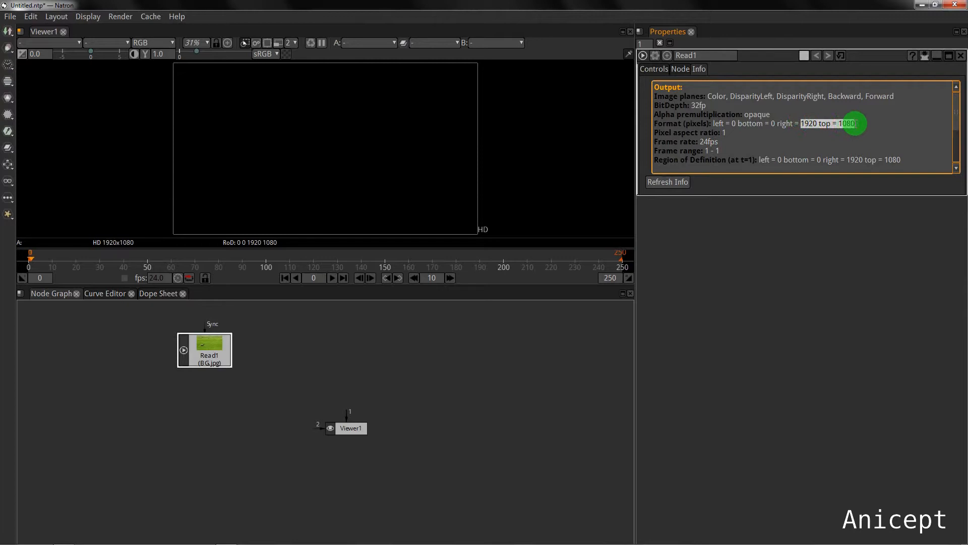
left_click(654, 69)
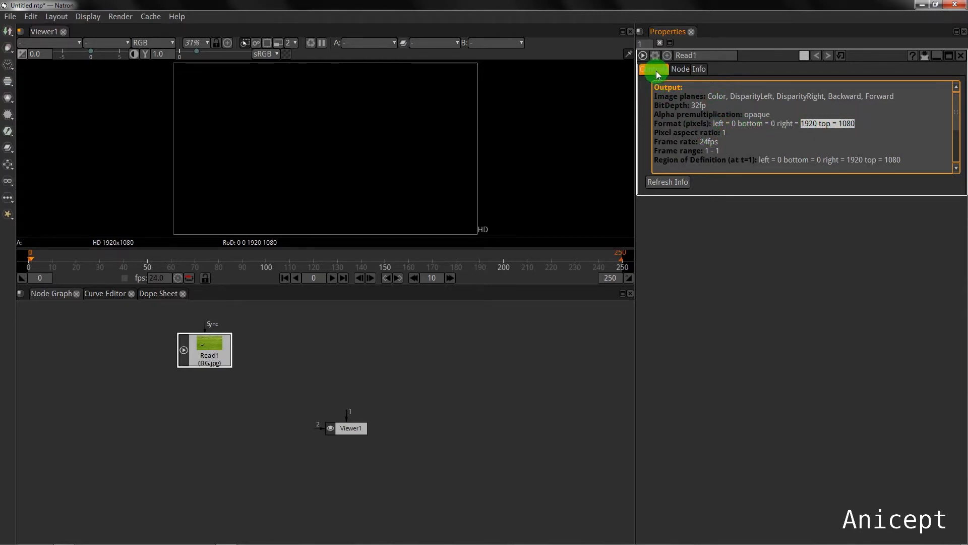
left_click(653, 69)
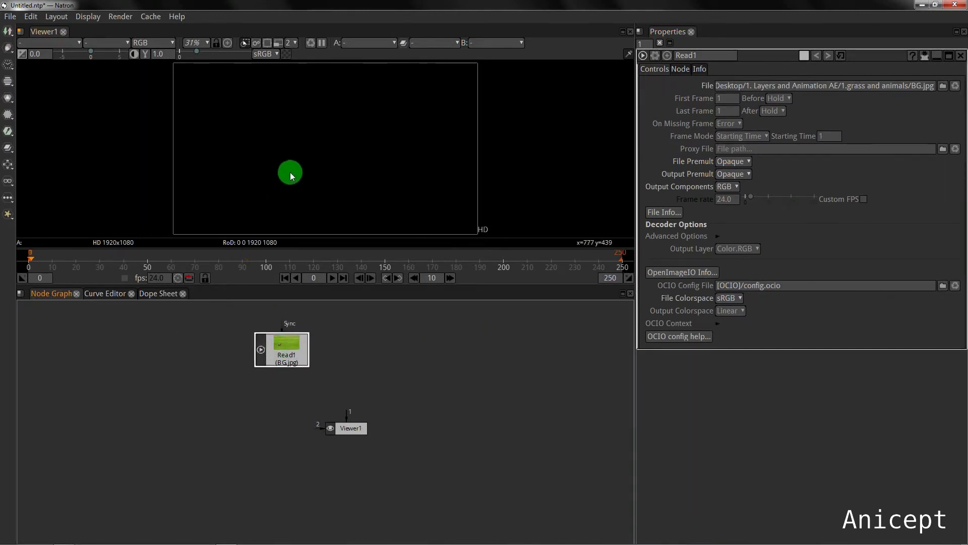
mouse_move(489, 225)
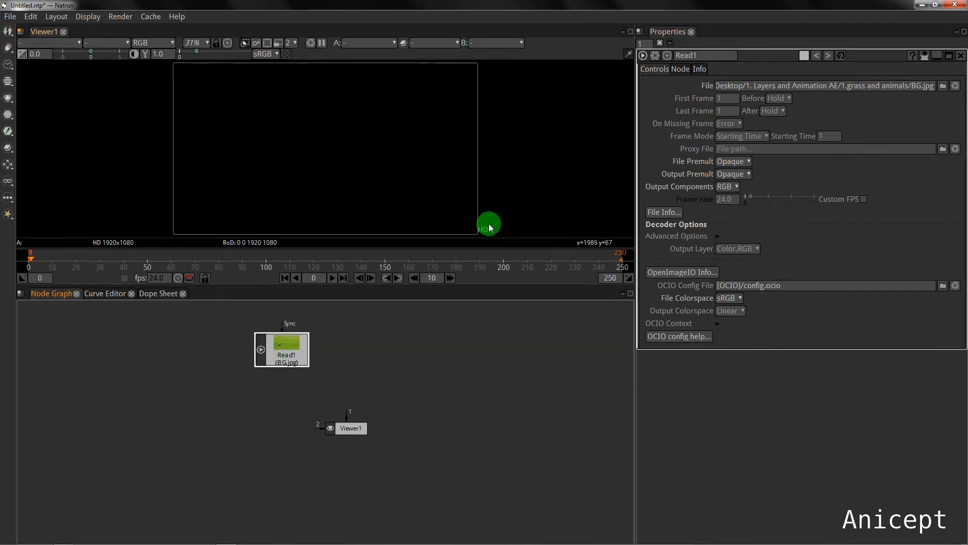
mouse_move(350, 419)
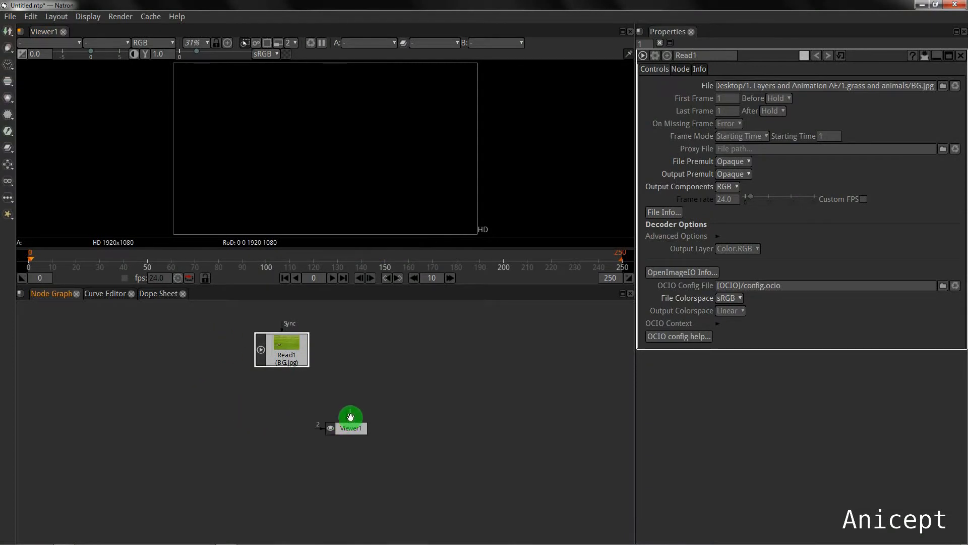
- Connect Read1 to Viewer1 to display the grass background
left_click_drag(350, 416, 284, 349)
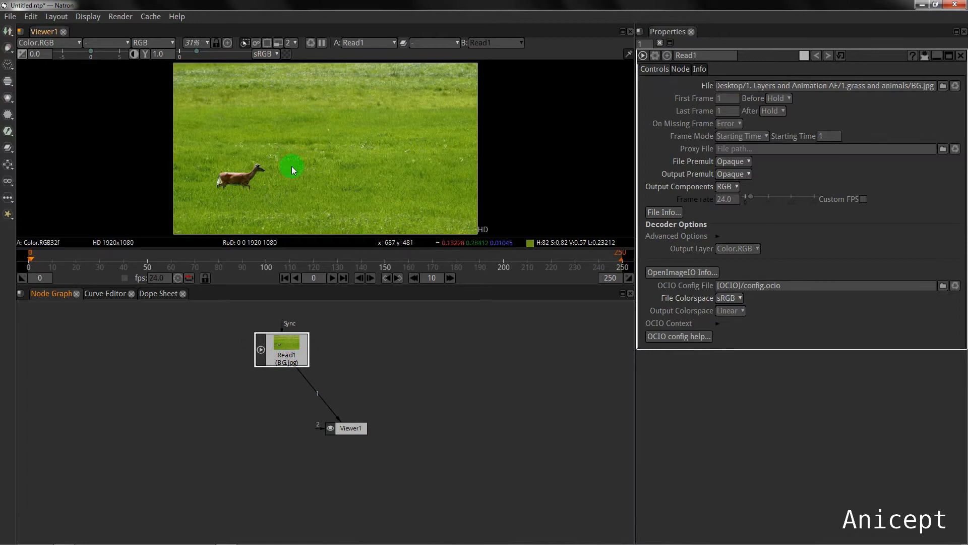
mouse_move(314, 166)
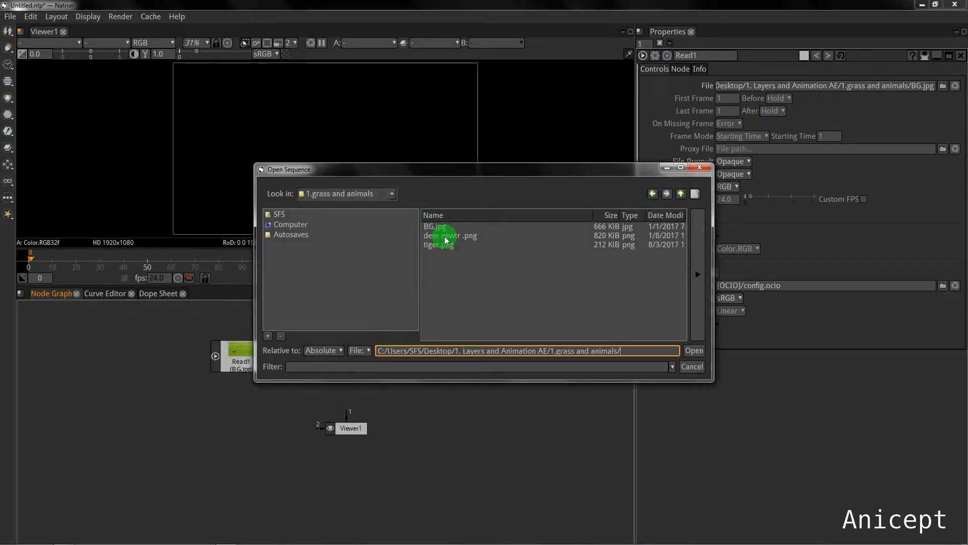
- Open deer newtr .png as the Read2 node
left_click(449, 235)
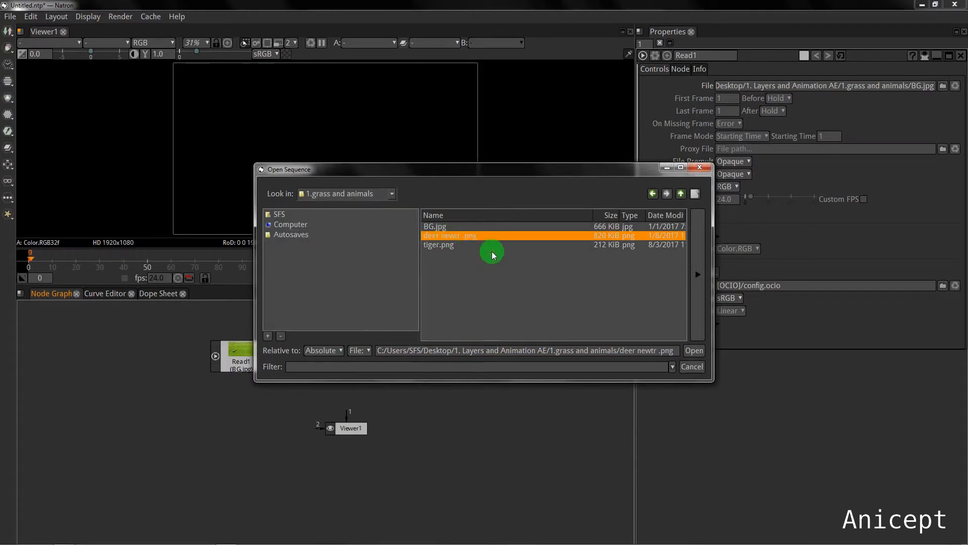
left_click(694, 350)
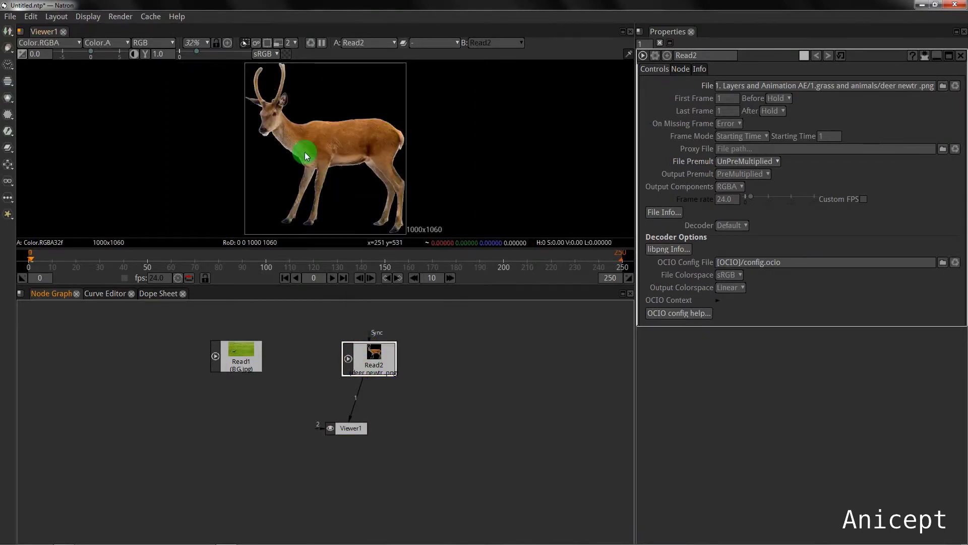
mouse_move(334, 406)
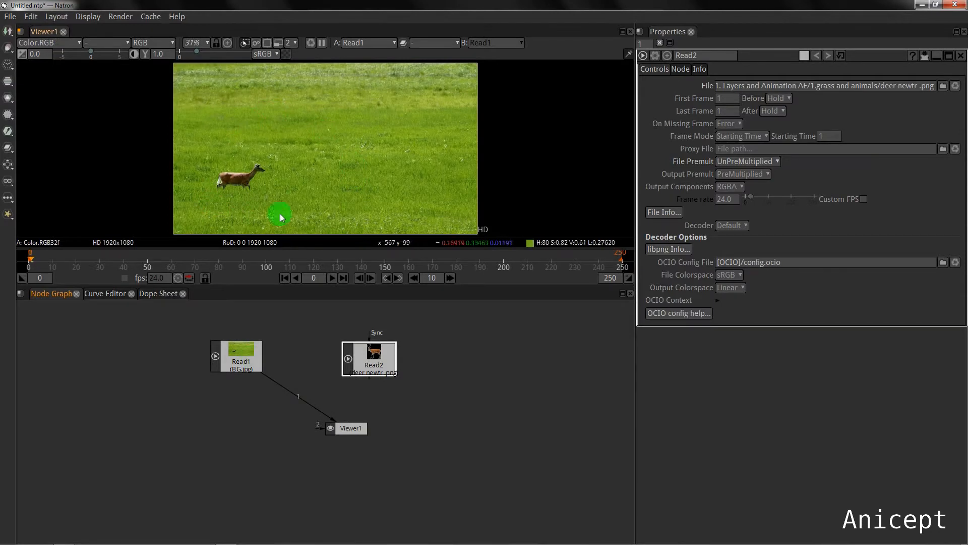
mouse_move(352, 175)
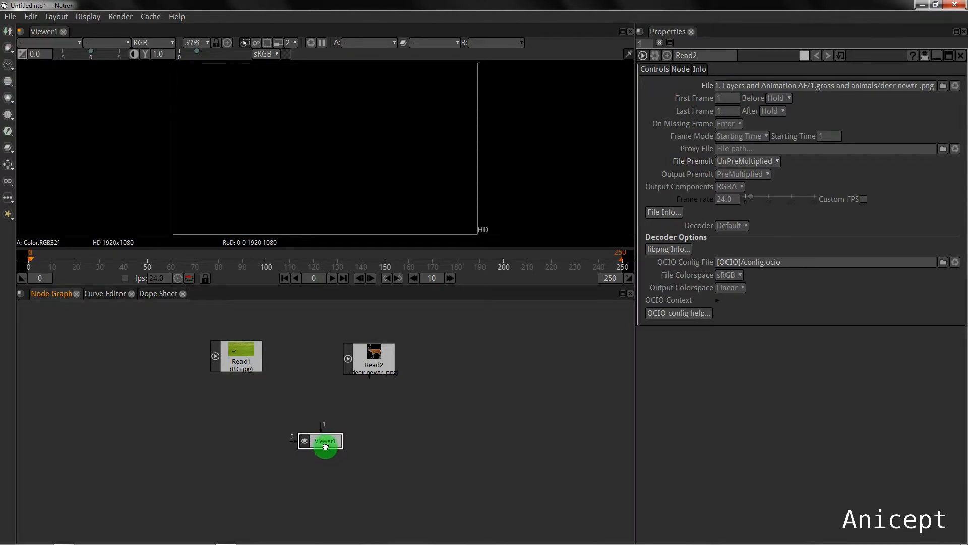
- Move the deer Read2 node right and add a Merge node from the graph's node menu
left_click_drag(325, 449, 368, 426)
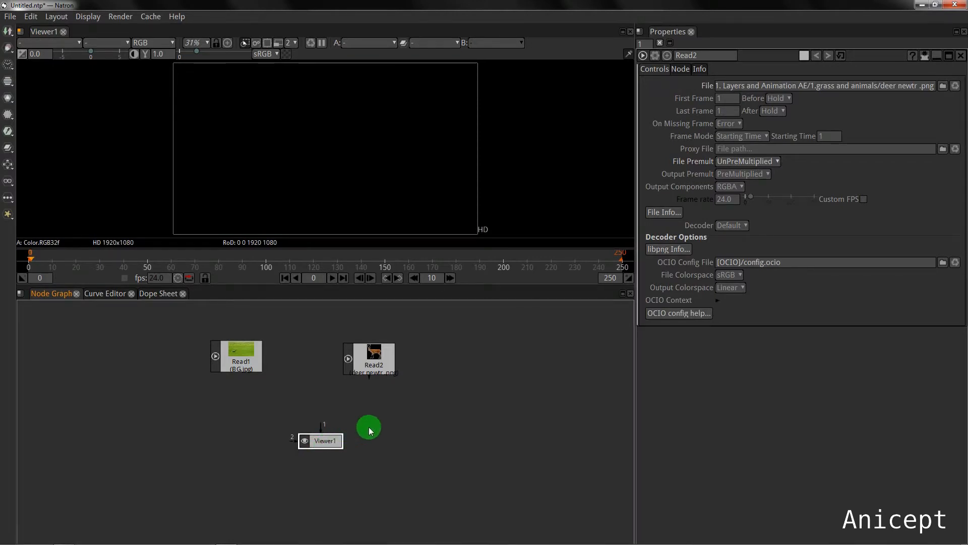
left_click_drag(368, 427, 320, 427)
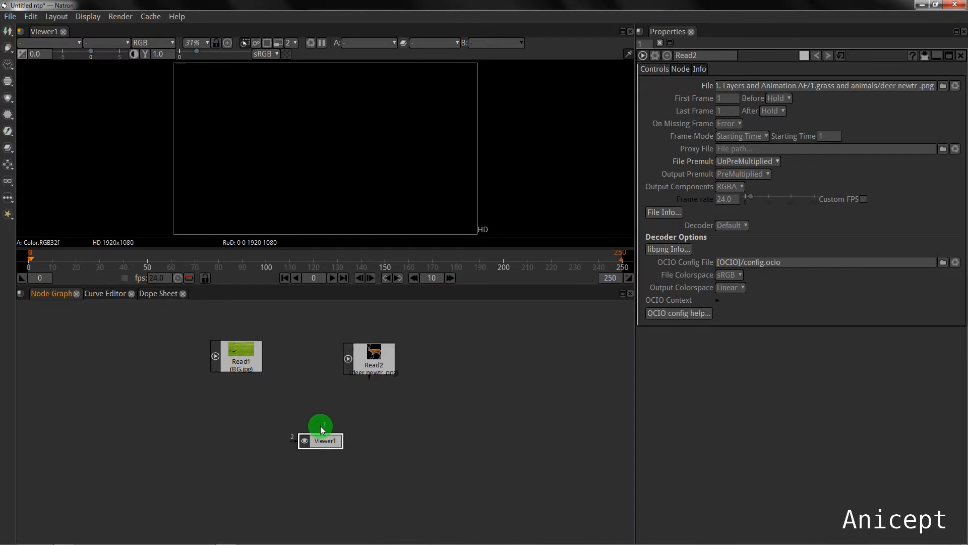
left_click_drag(319, 426, 319, 374)
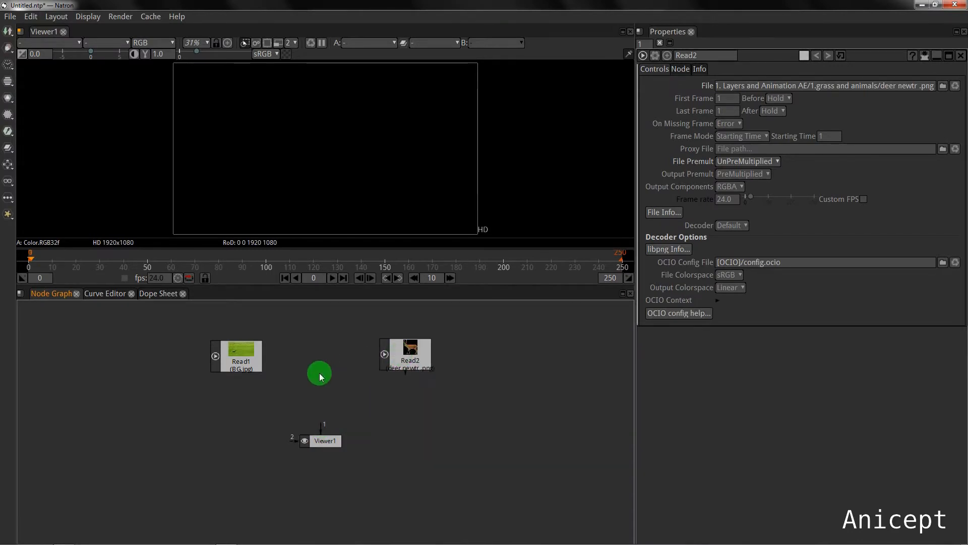
right_click(320, 374)
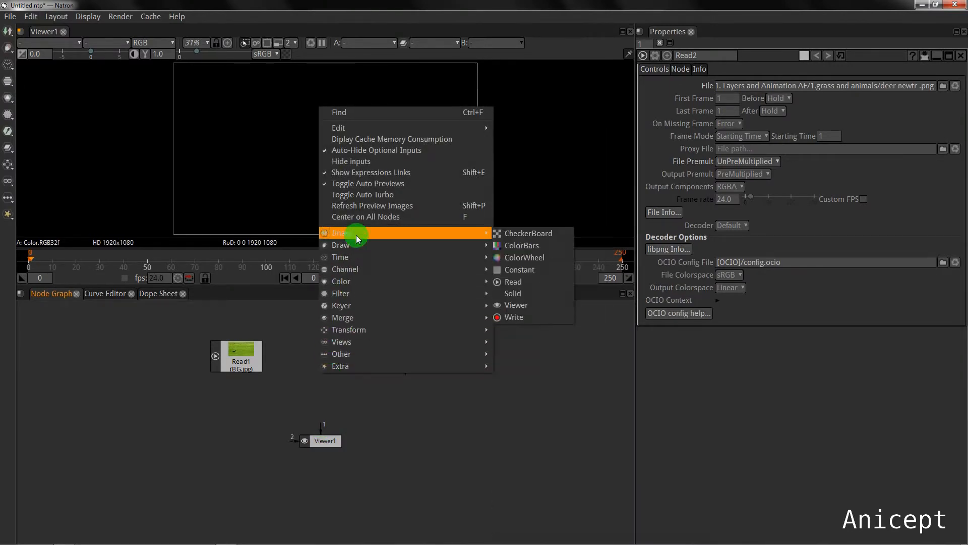
mouse_move(355, 366)
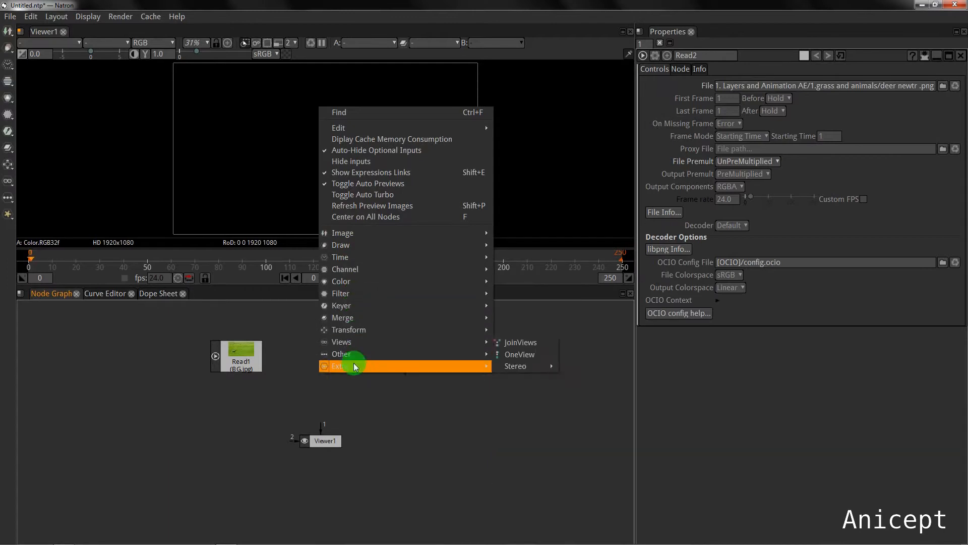
mouse_move(357, 317)
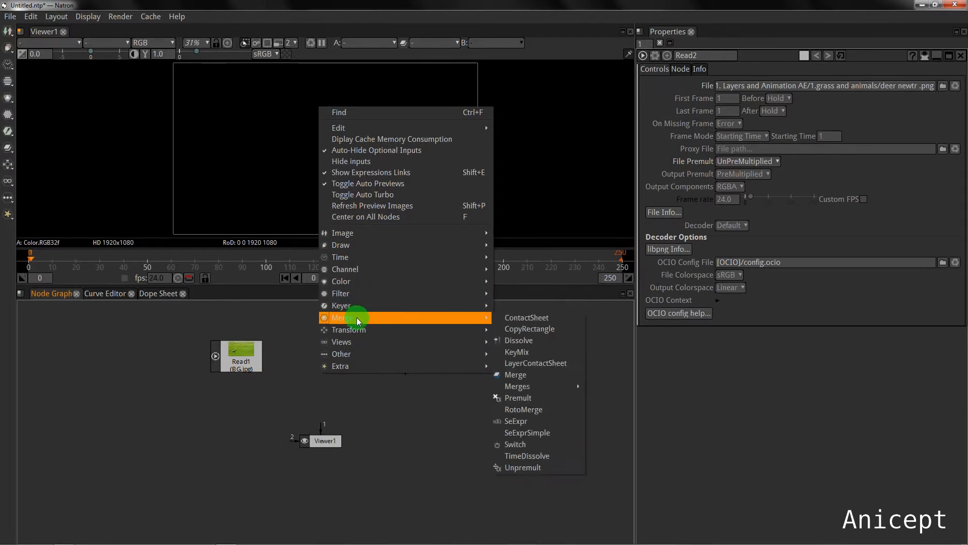
mouse_move(513, 374)
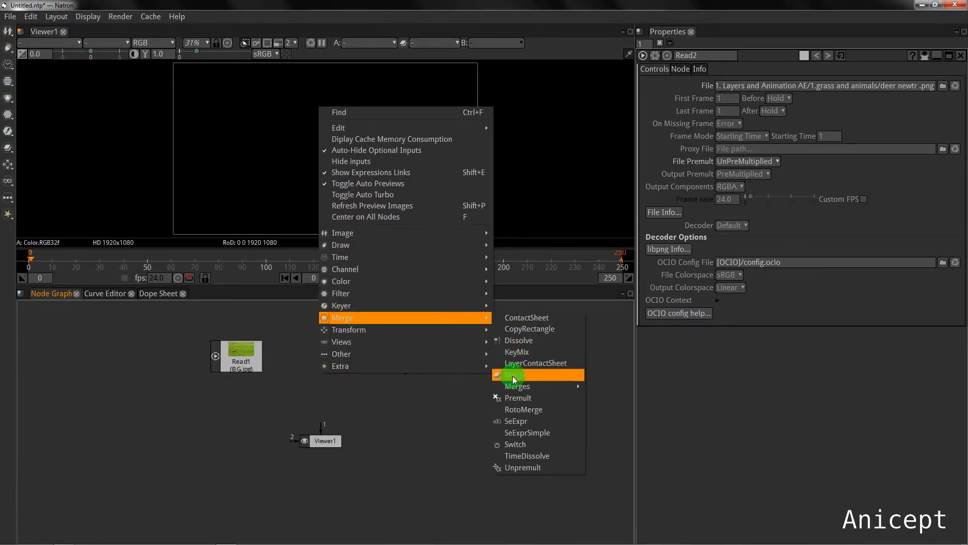
mouse_move(531, 378)
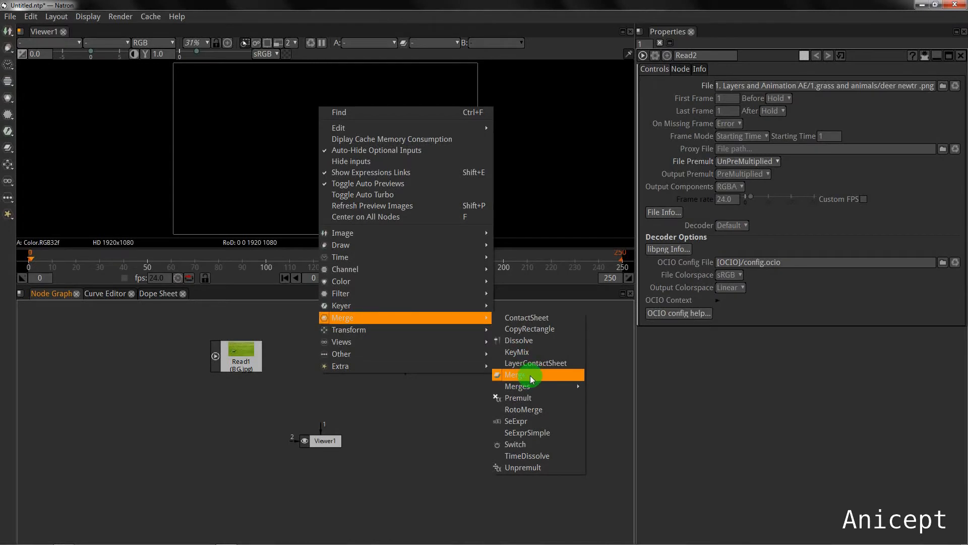
left_click(514, 374)
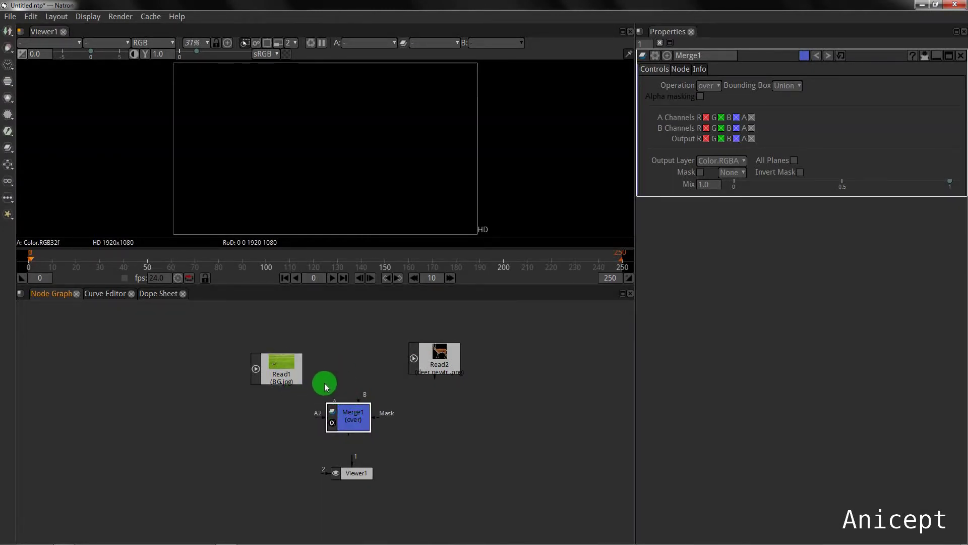
- Place the reads above Merge1, wire the deer into input A, and view the merge
left_click_drag(325, 383, 371, 368)
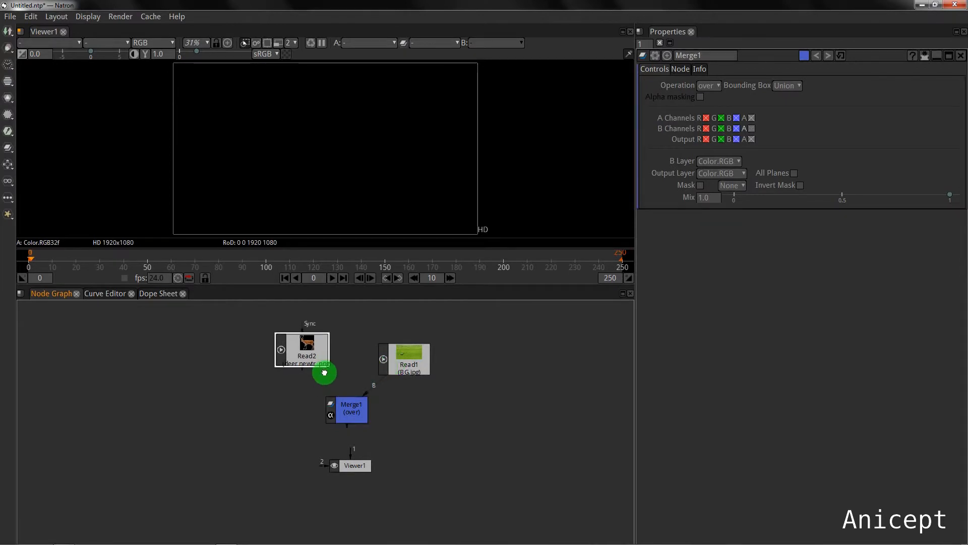
left_click_drag(324, 373, 335, 388)
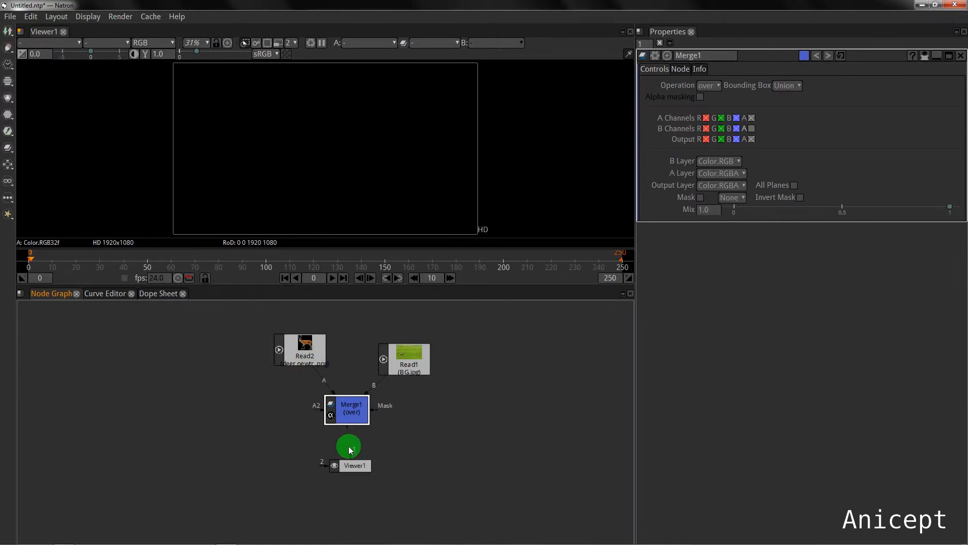
left_click(349, 445)
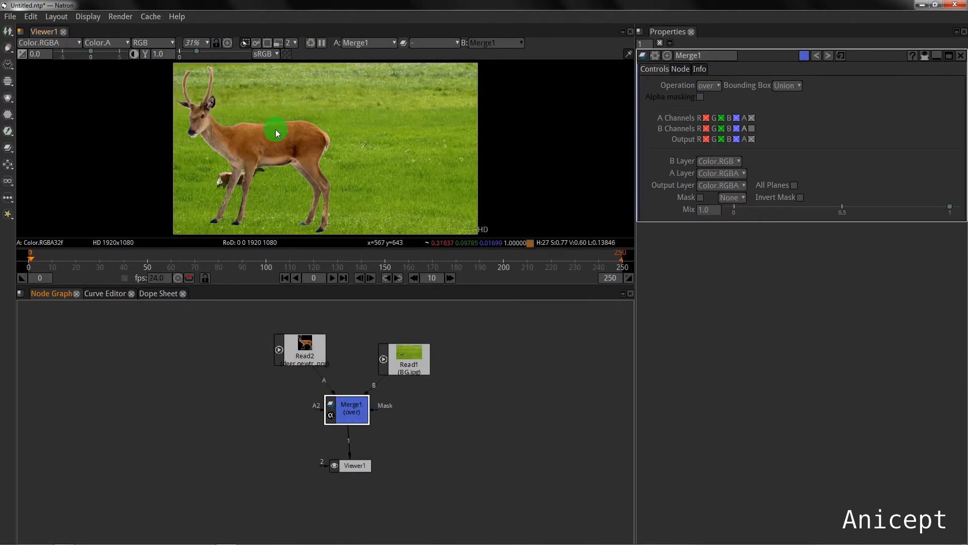
mouse_move(205, 117)
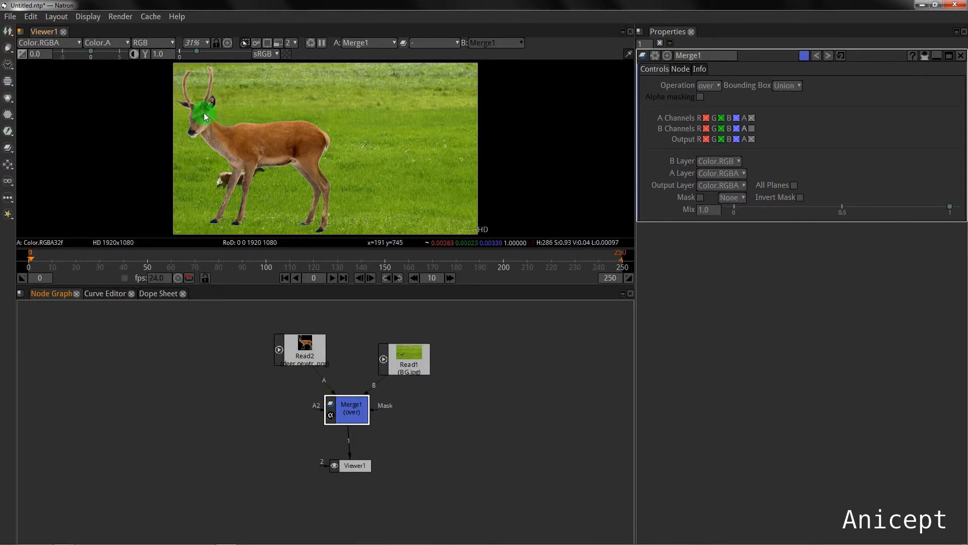
left_click(296, 350)
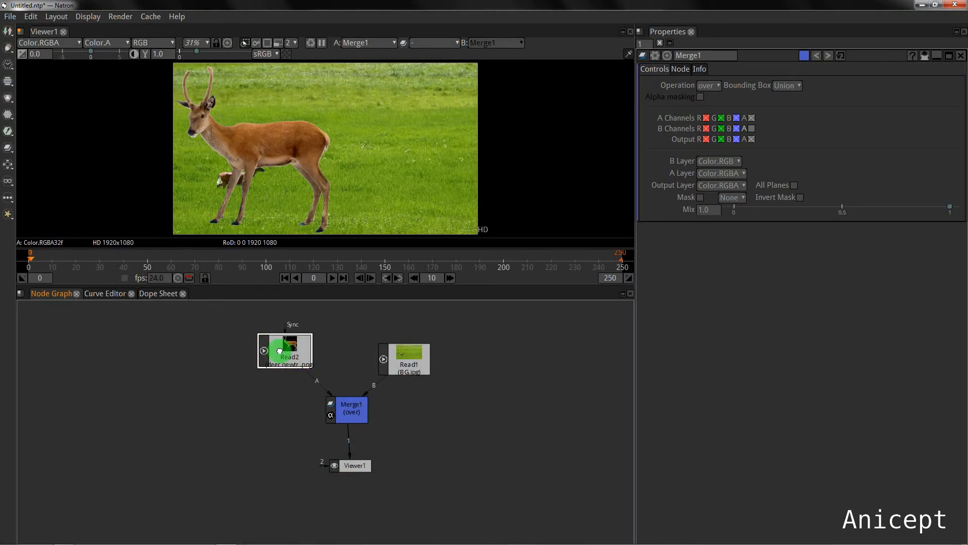
left_click_drag(285, 350, 222, 350)
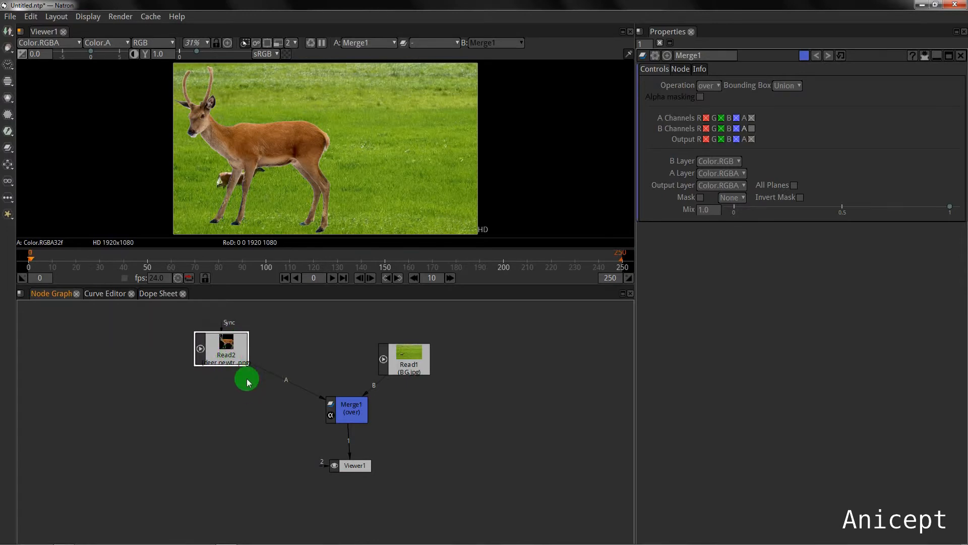
right_click(247, 379)
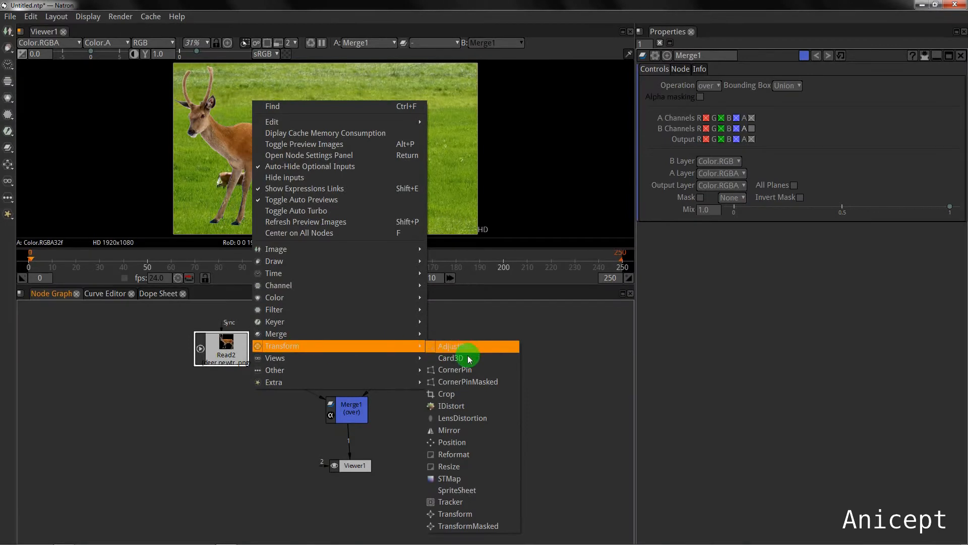
mouse_move(469, 514)
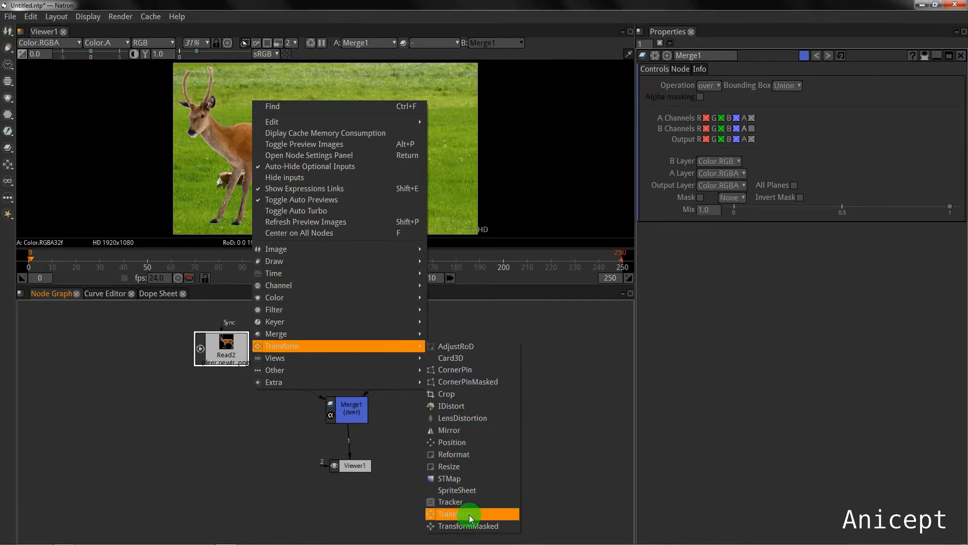
- Insert a Transform1 node between the deer Read2 and Merge1
left_click(454, 514)
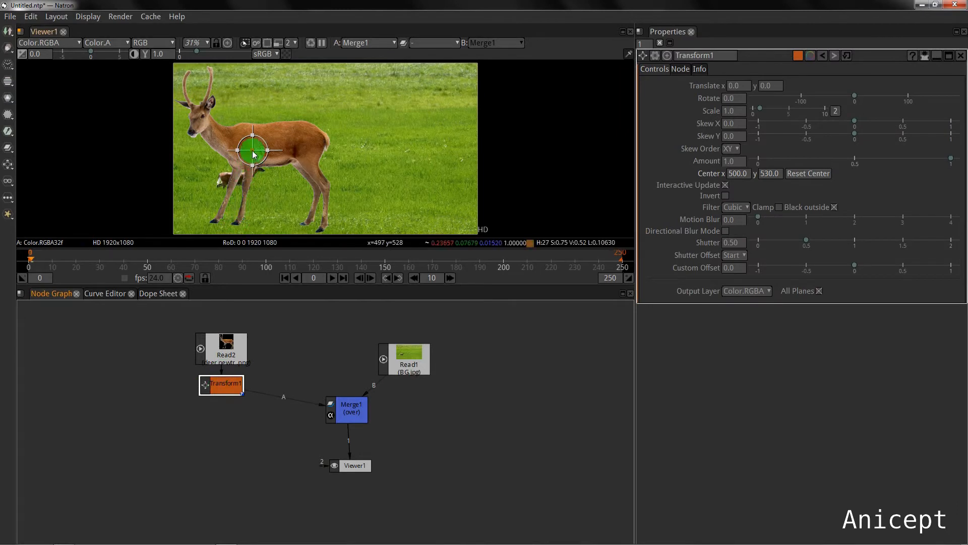
- Move the deer right, scale it to about 0.31, and nudge it into the grass
left_click_drag(252, 152, 379, 153)
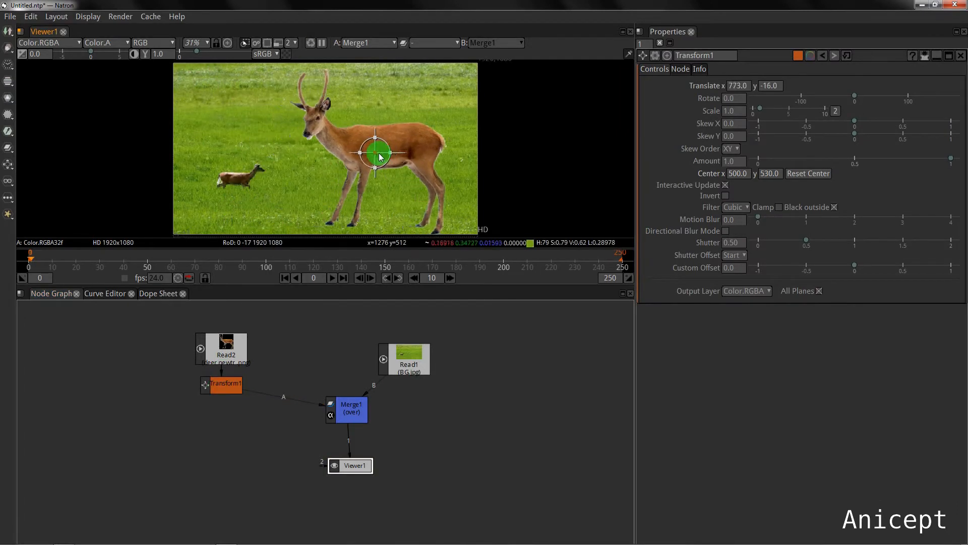
left_click_drag(377, 153, 389, 149)
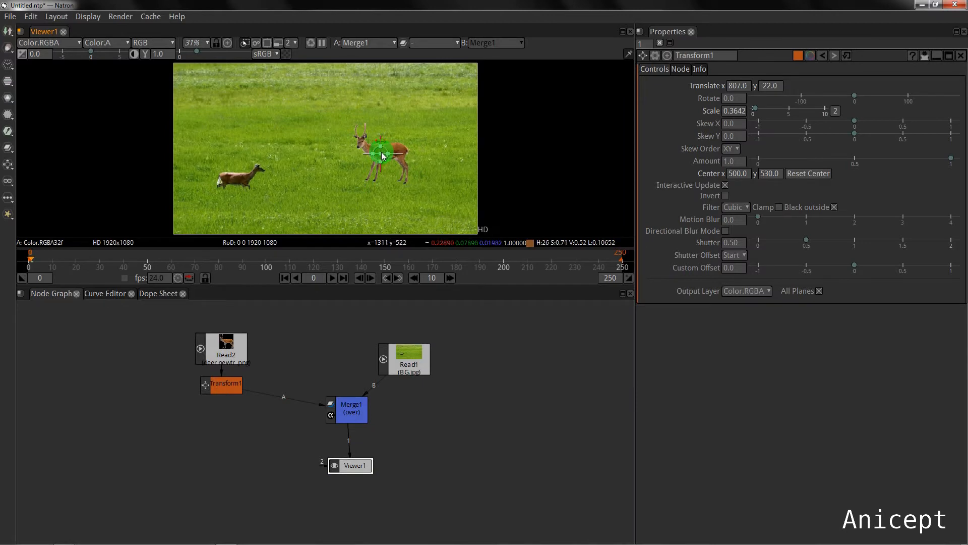
left_click_drag(379, 155, 410, 201)
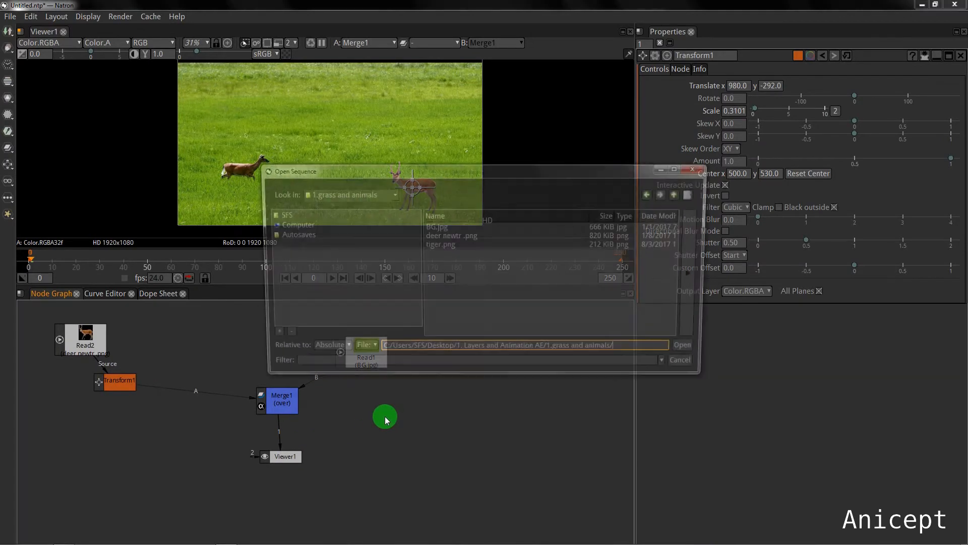
- Open tiger.png as the Read3 node
left_click(438, 244)
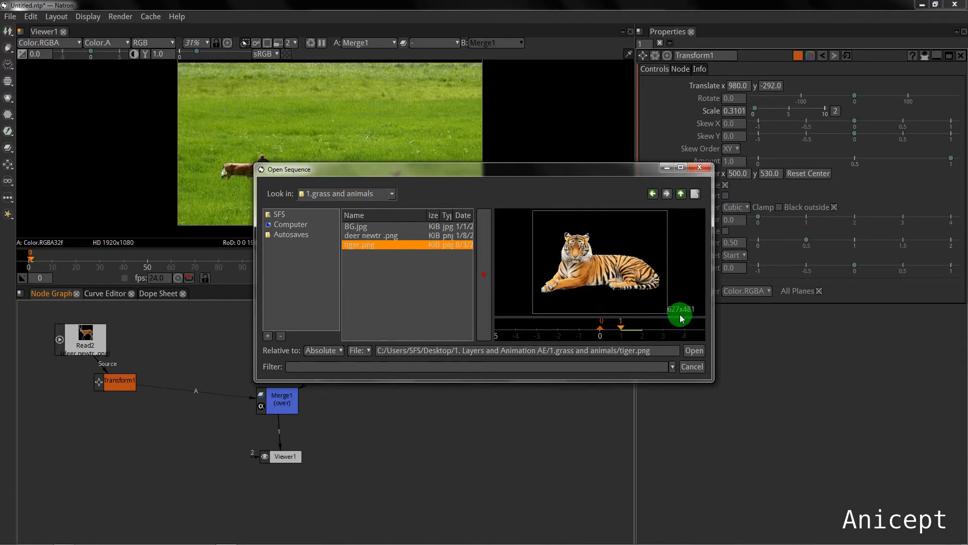
left_click(694, 351)
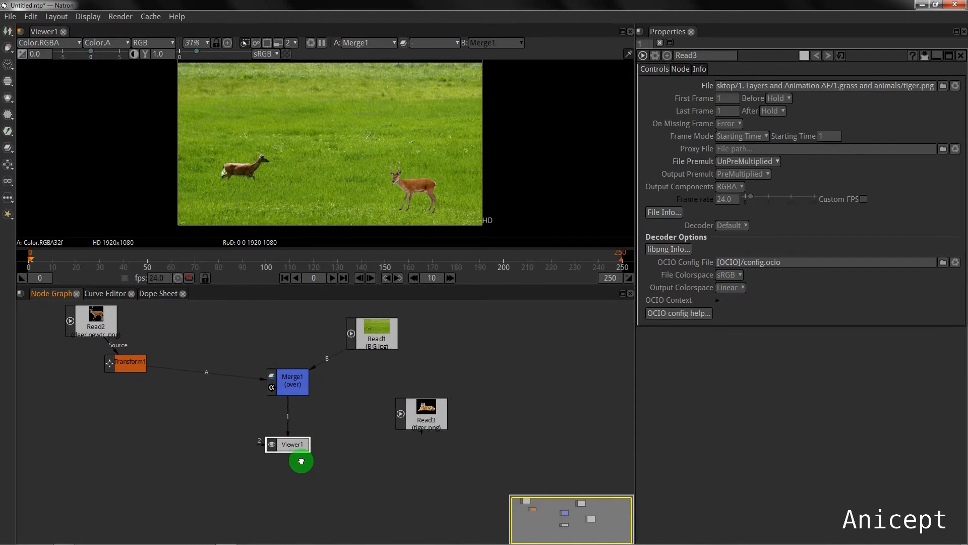
- Move Viewer1 lower, detach it from Merge1, and bring up the add-node menu for Merge2
left_click_drag(301, 461, 272, 415)
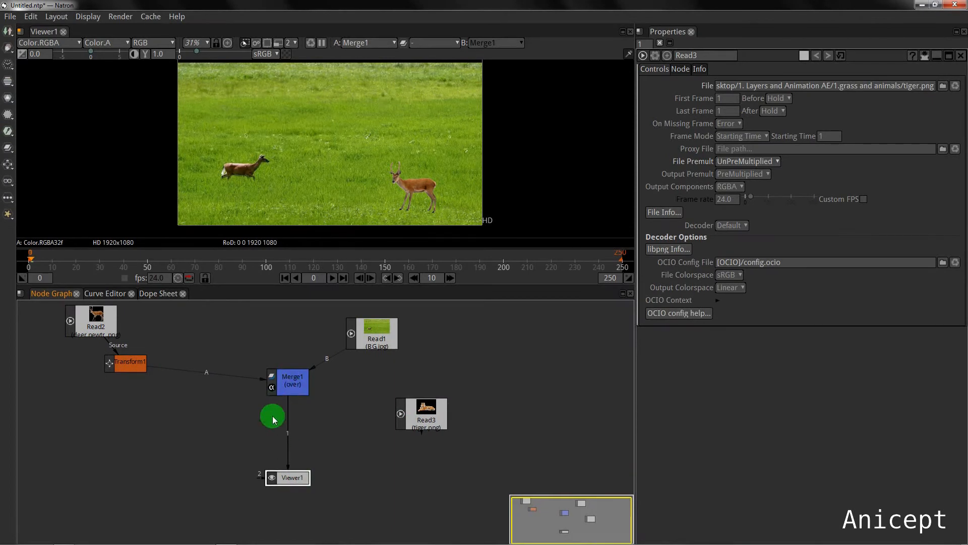
left_click_drag(272, 414, 287, 438)
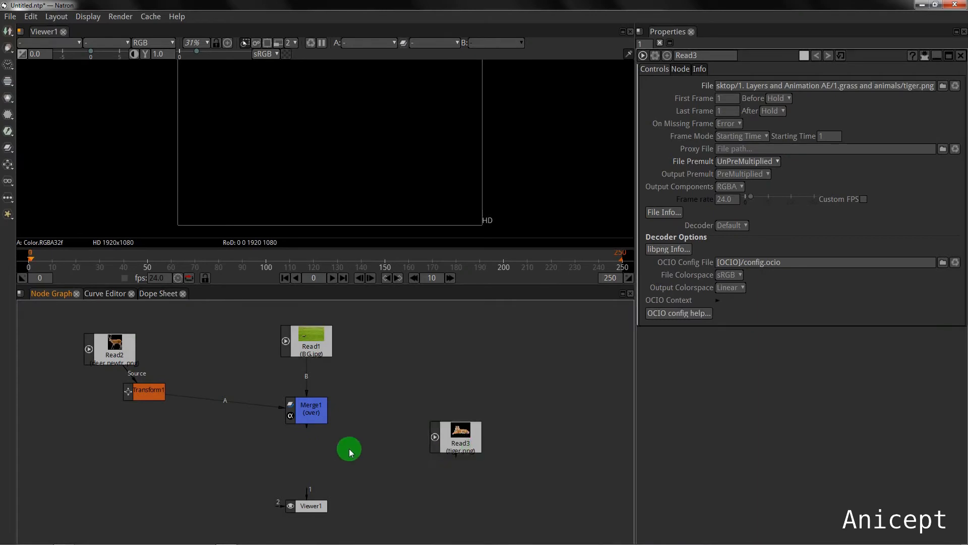
right_click(349, 449)
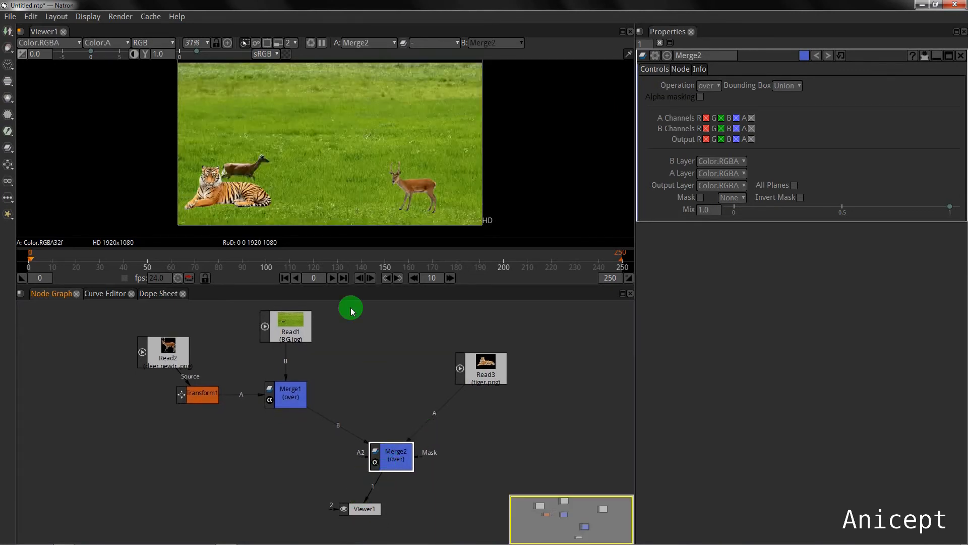
mouse_move(235, 210)
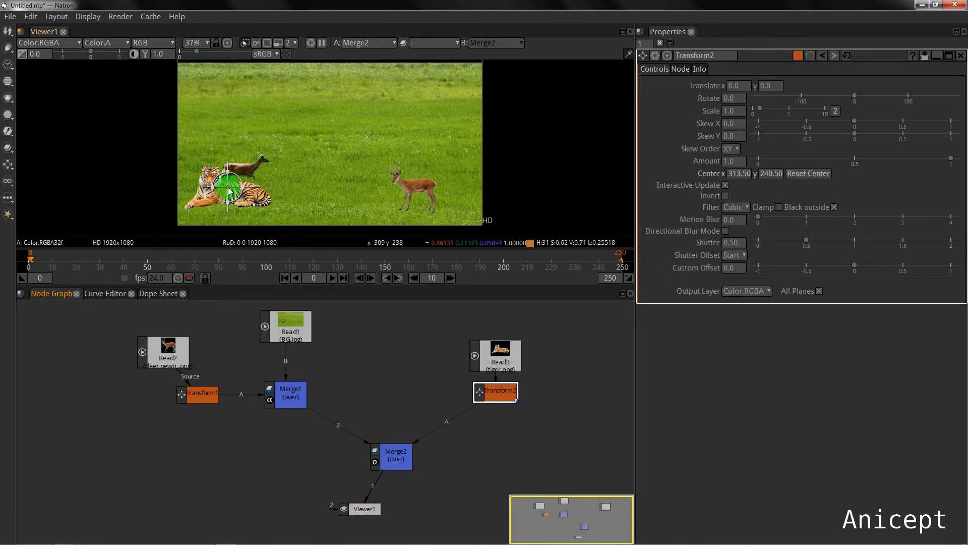
- Move the tiger right, then raise the three-quarter-size tiger into the distant grass above the deer
left_click_drag(231, 188, 374, 182)
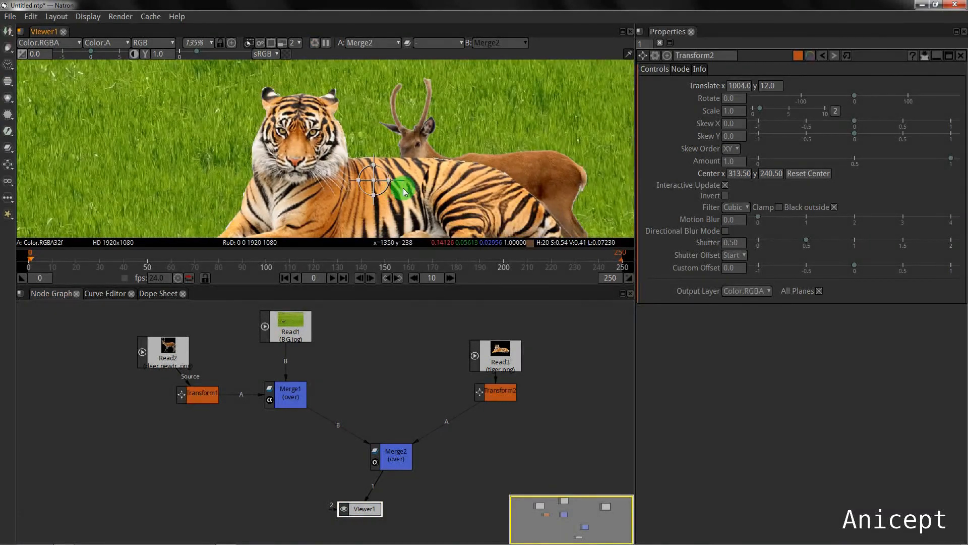
mouse_move(474, 354)
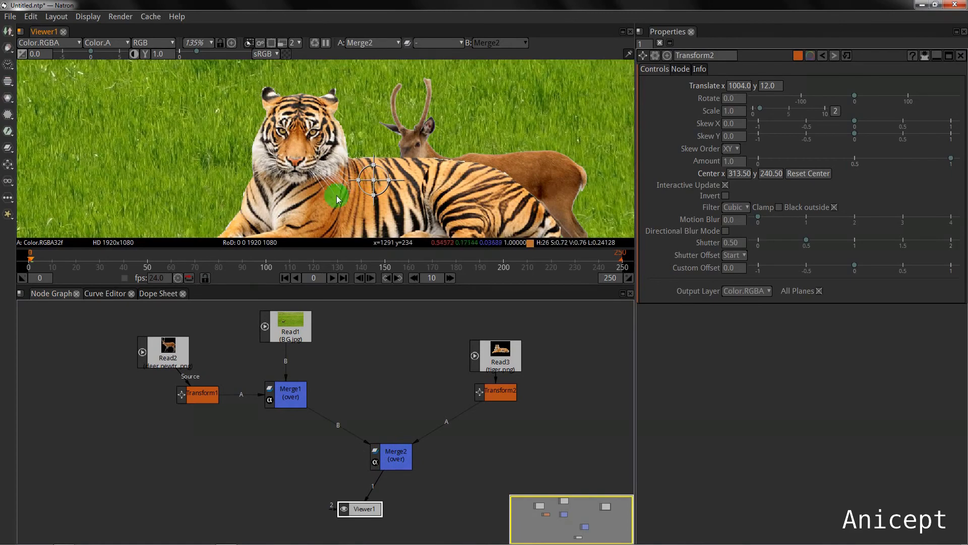
mouse_move(536, 171)
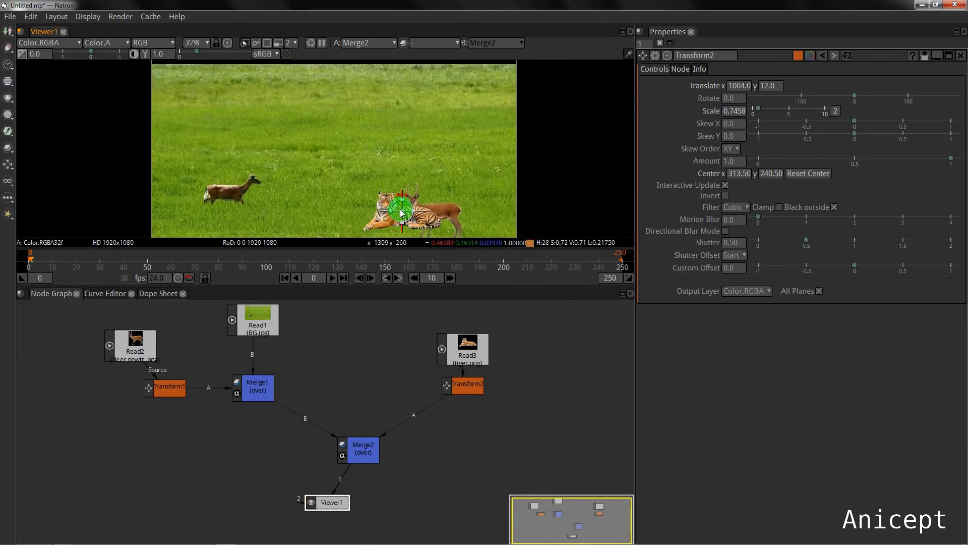
left_click_drag(402, 206, 439, 148)
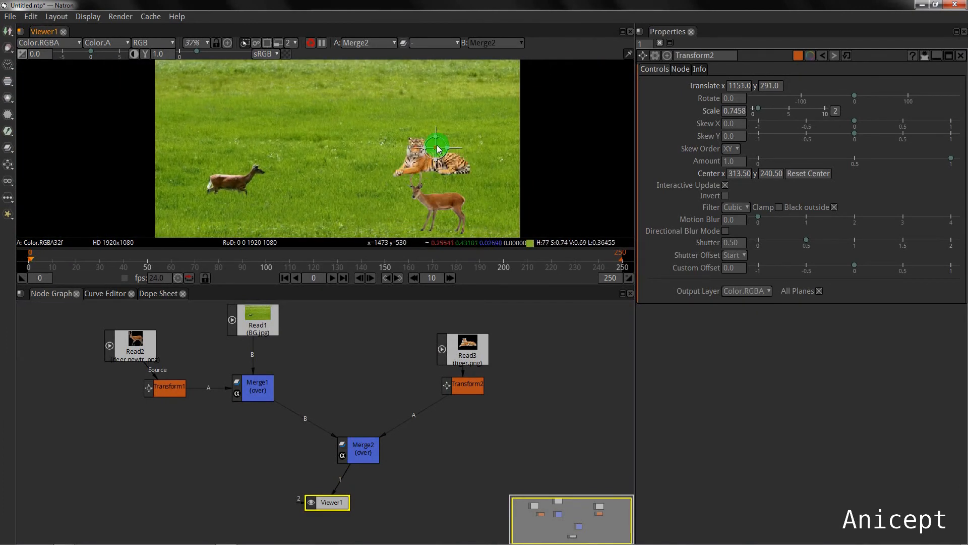
left_click_drag(437, 146, 453, 121)
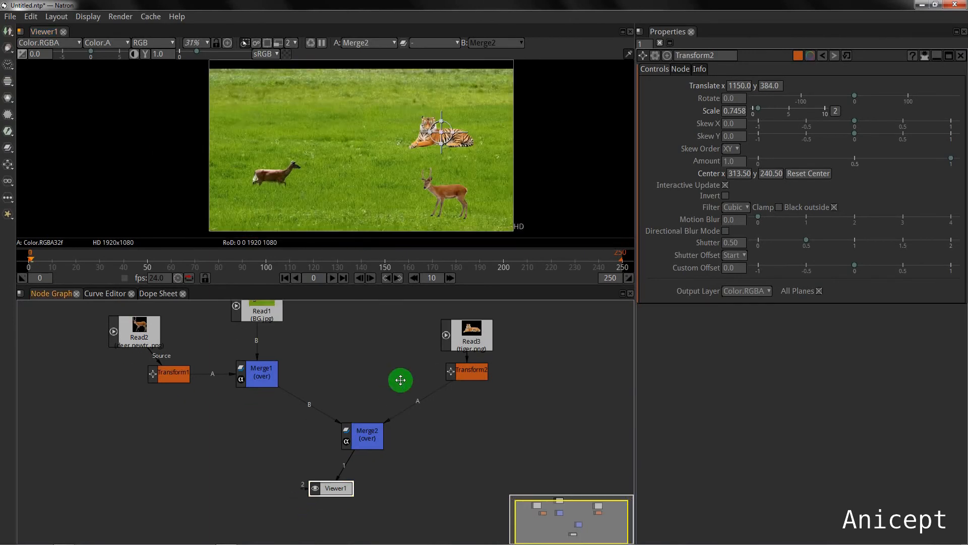
left_click_drag(400, 380, 363, 507)
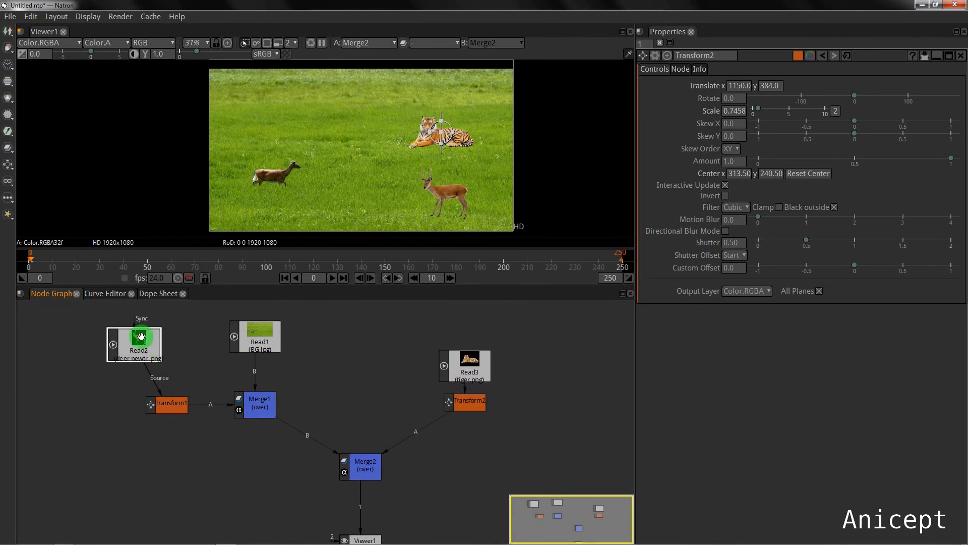
mouse_move(211, 407)
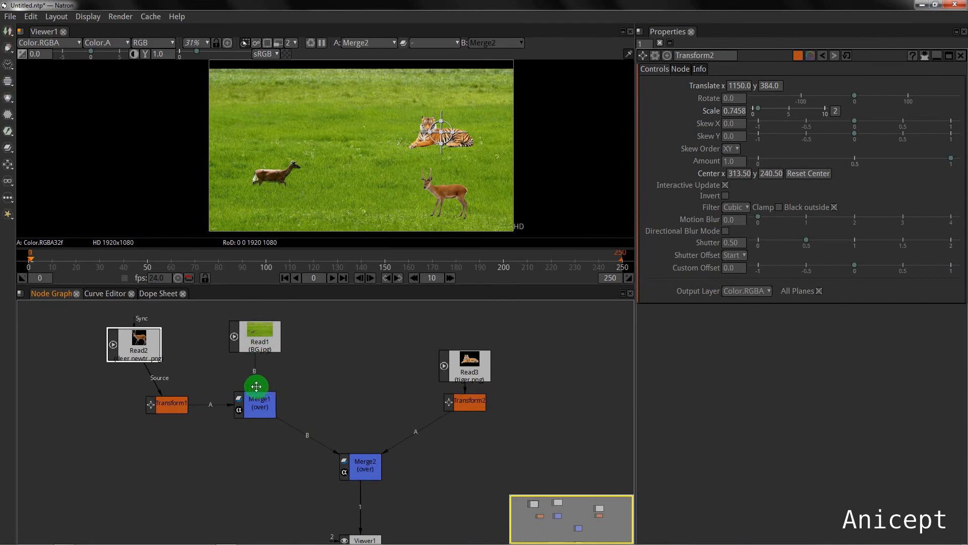
left_click(255, 403)
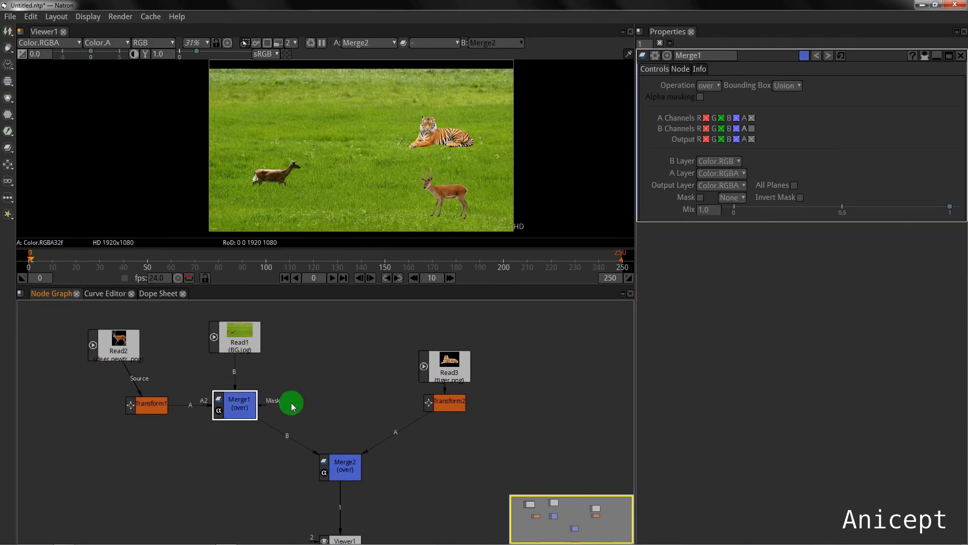
left_click(708, 85)
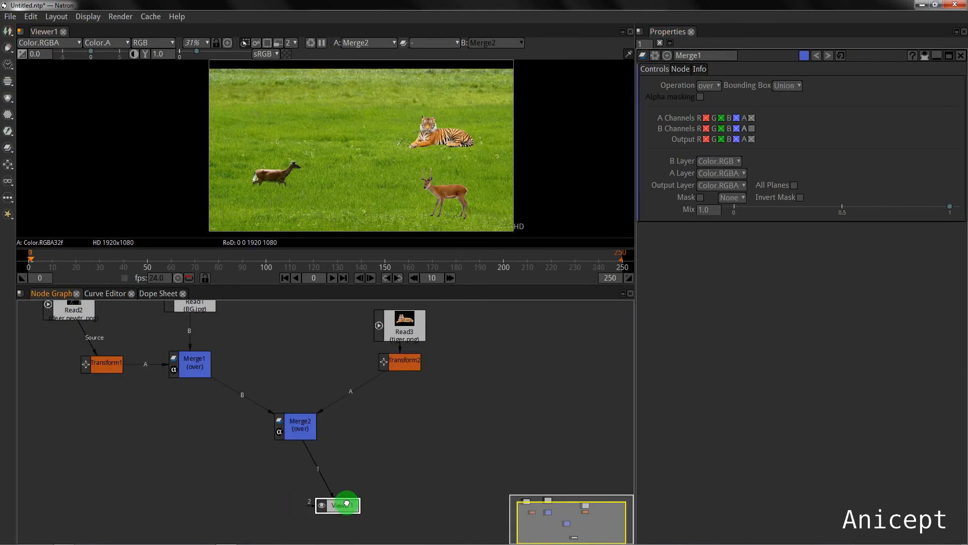
- Place Viewer1 under Merge2, inspect Transform2, then show Transform1's deer settings (scale about 0.31)
left_click_drag(339, 504, 298, 488)
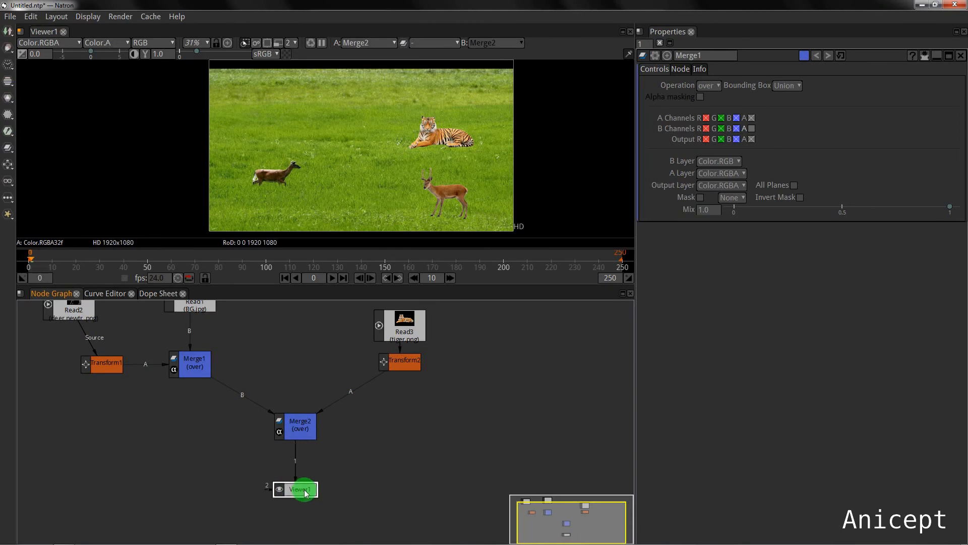
left_click(400, 361)
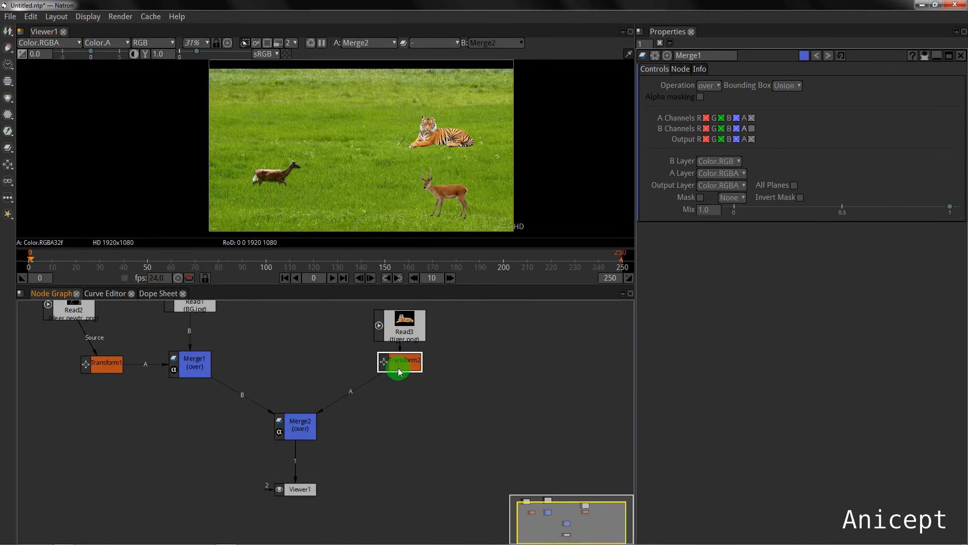
left_click(400, 361)
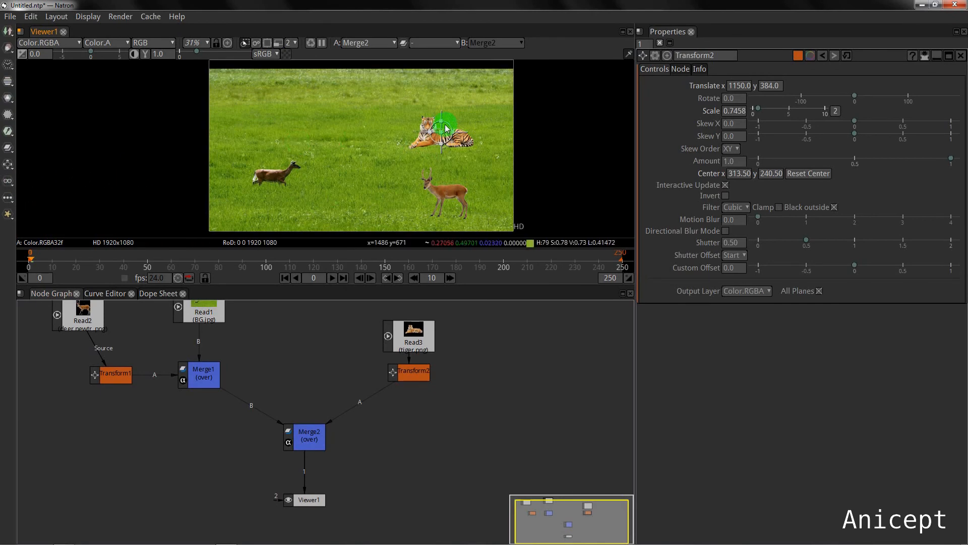
left_click(115, 375)
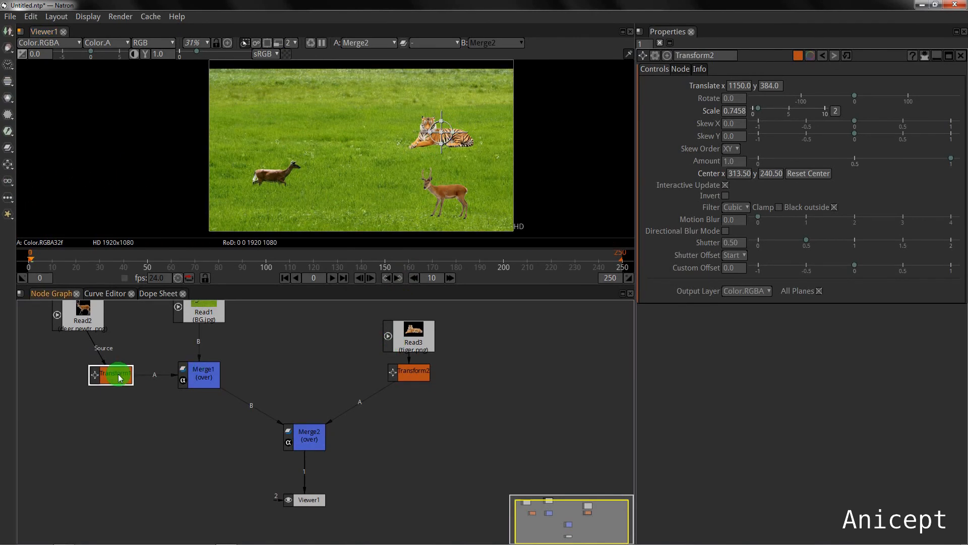
left_click(110, 374)
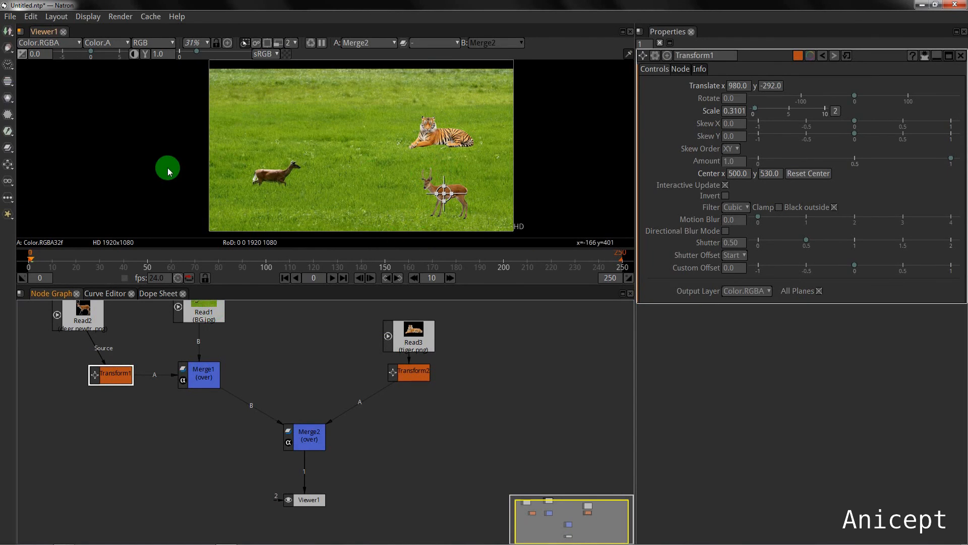
mouse_move(141, 180)
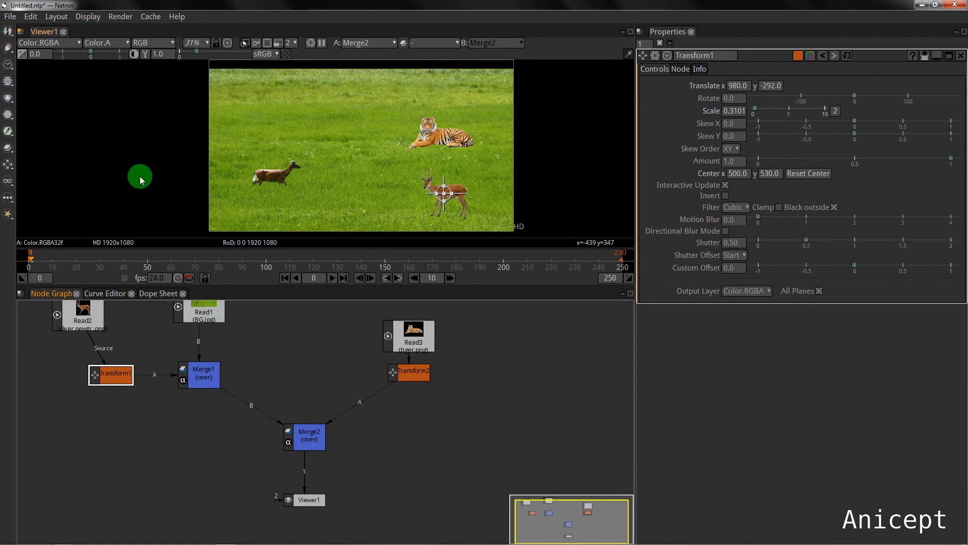